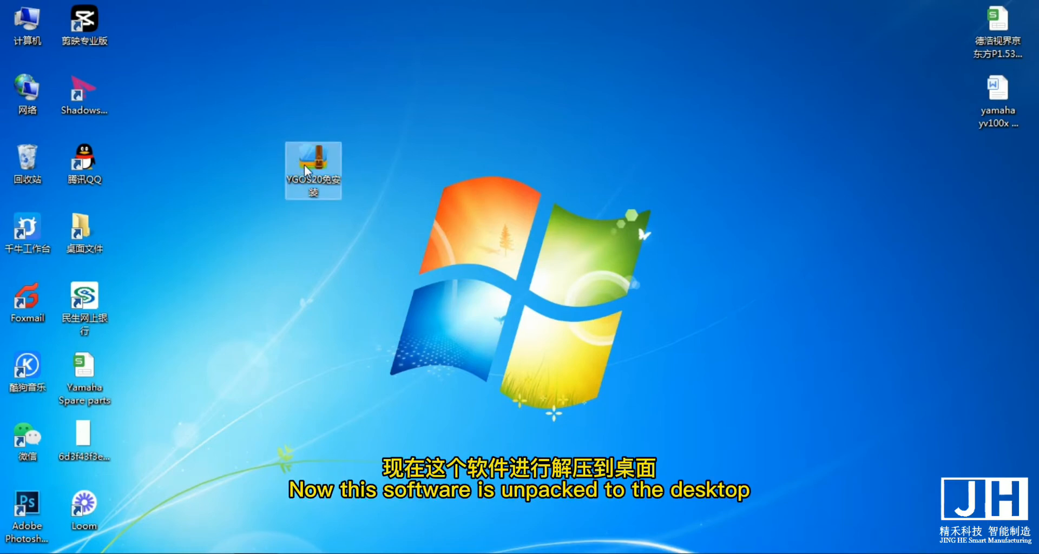
Choose 解压到 on the desktop YGOS20免安装 archive to bring up 360Zip's extract settings
right_click(313, 168)
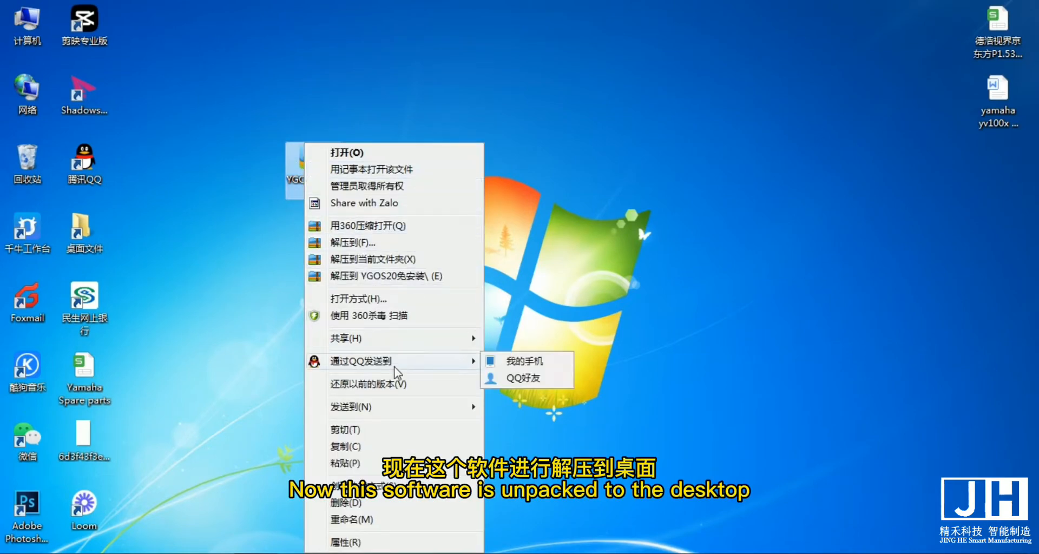
mouse_move(362, 242)
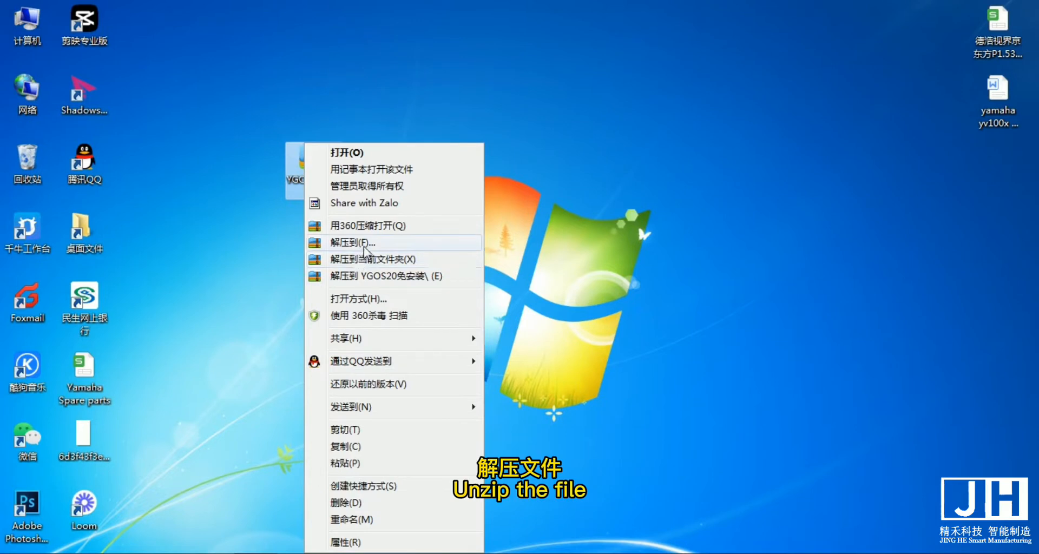
click(352, 243)
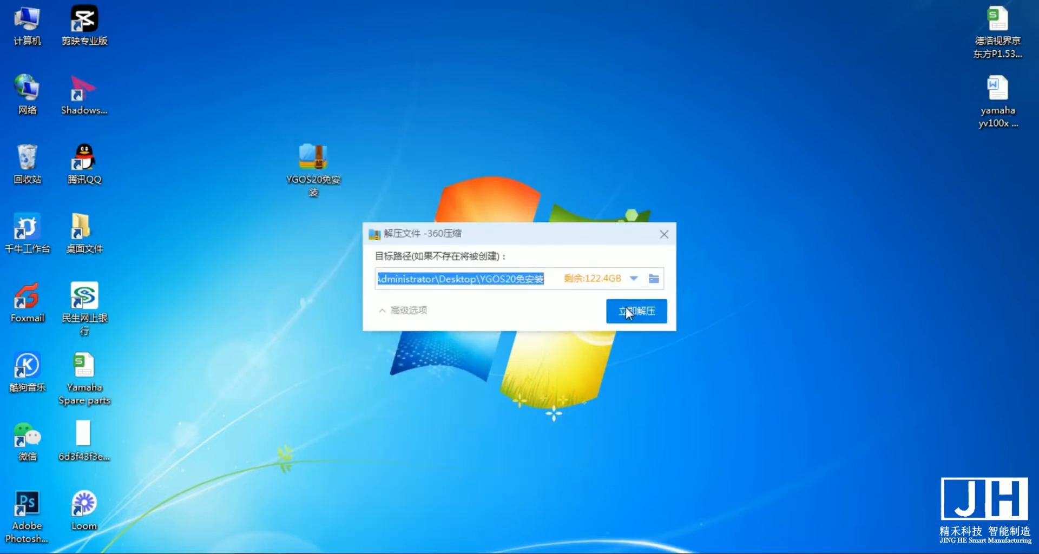
Start extracting the archive into the YGOS20免安装 folder on the desktop
click(635, 311)
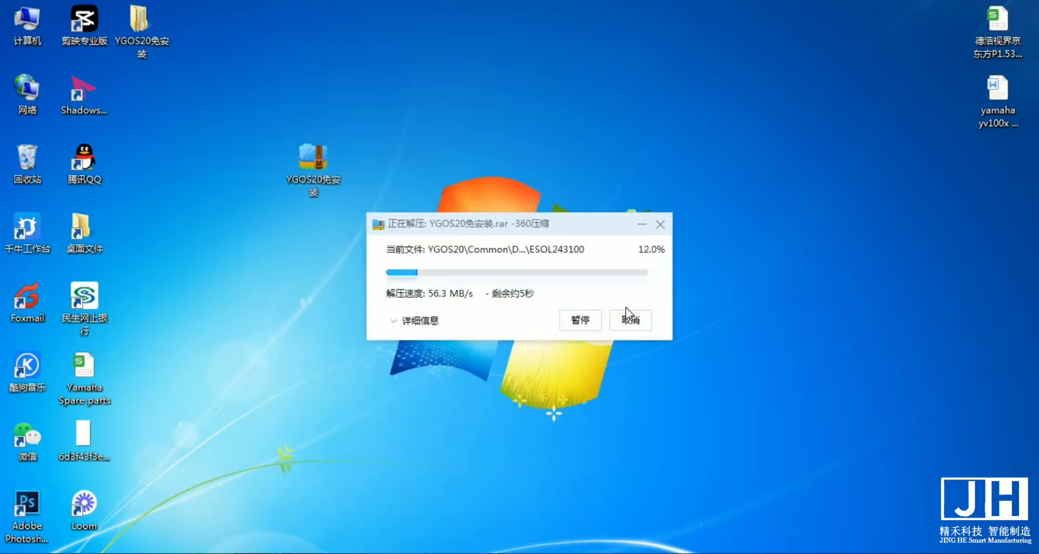
mouse_move(177, 41)
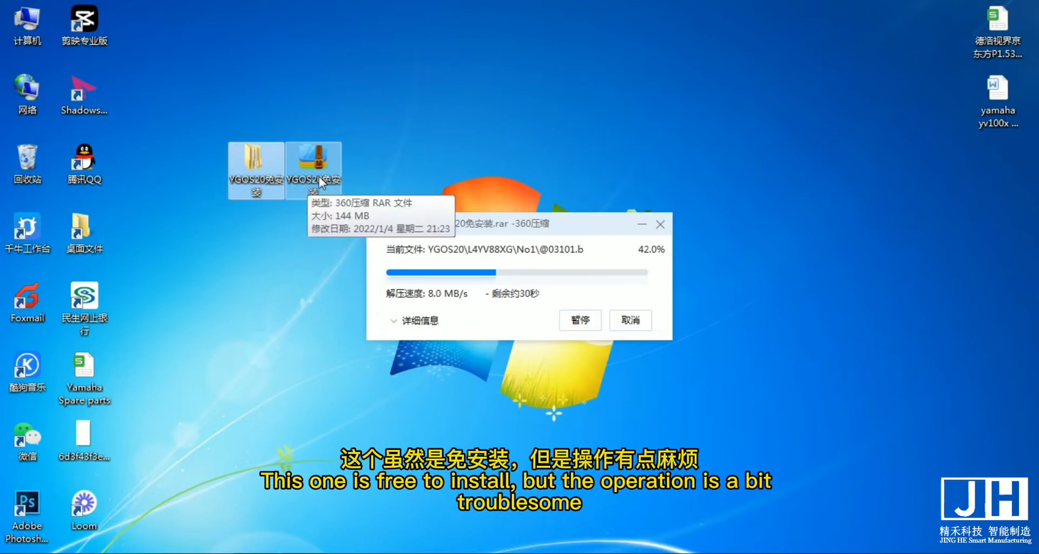
mouse_move(309, 192)
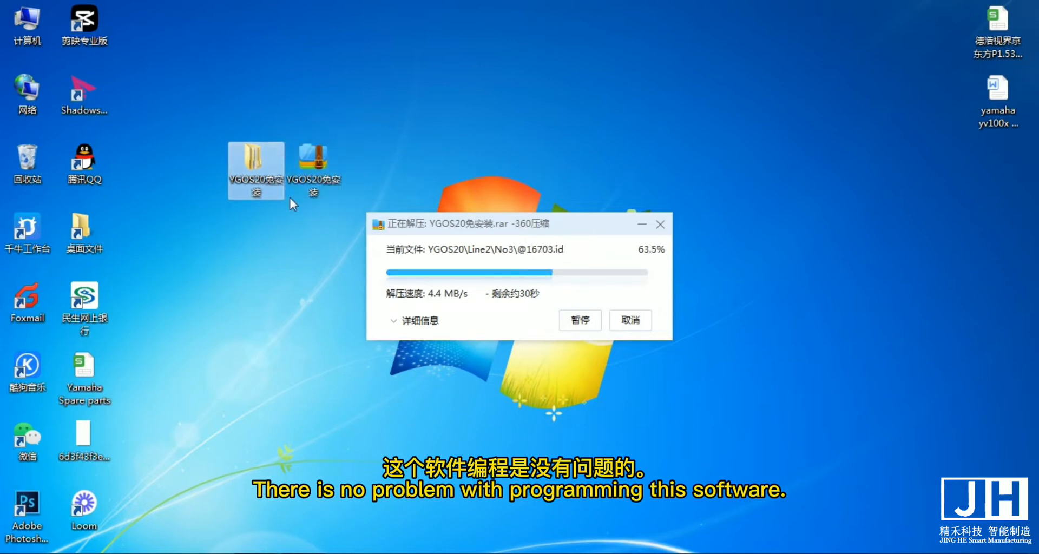
mouse_move(384, 136)
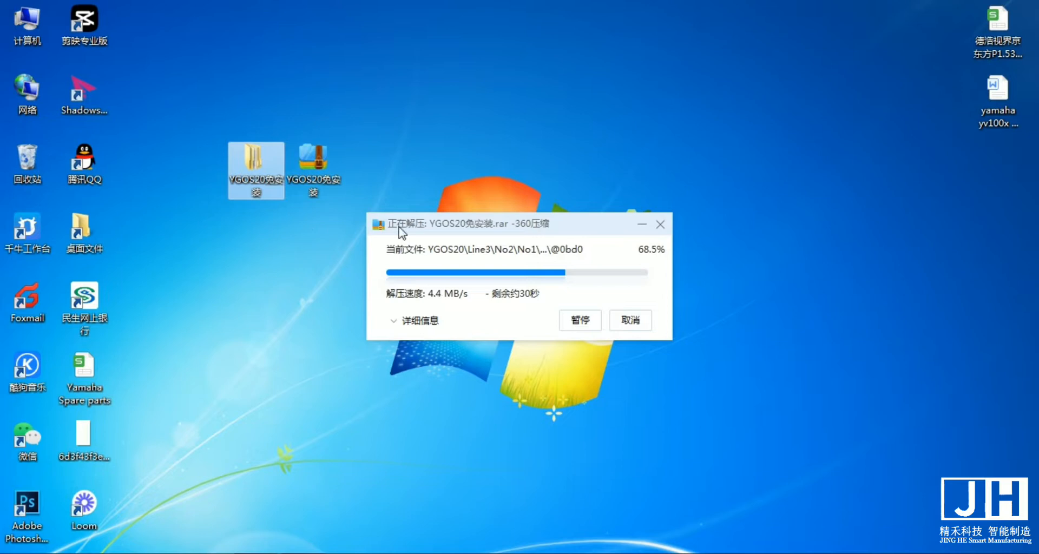
mouse_move(304, 291)
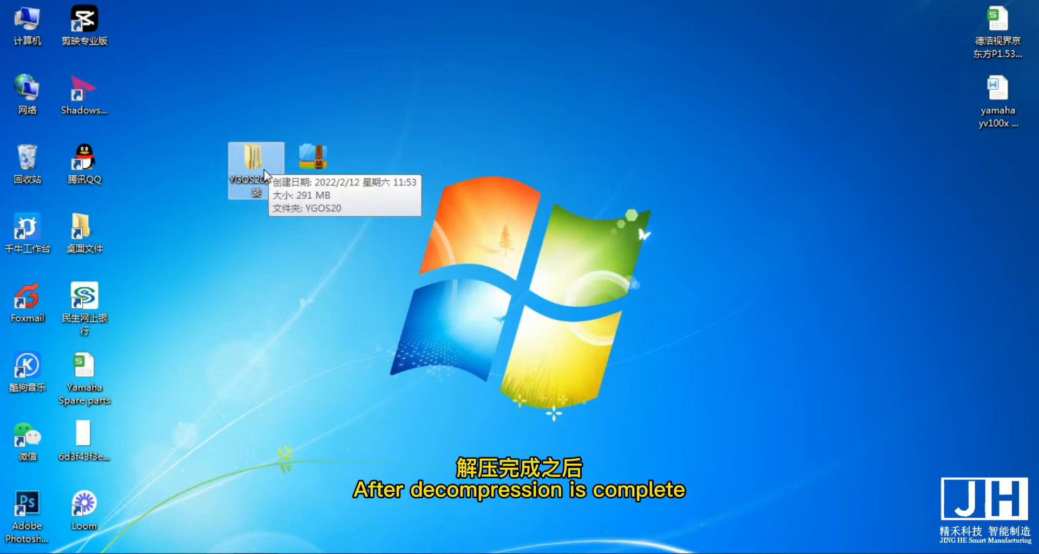
Browse into the extracted YGOS20免安装 folder's YGOS20 subfolder down to the 使用注意 document
double_click(255, 163)
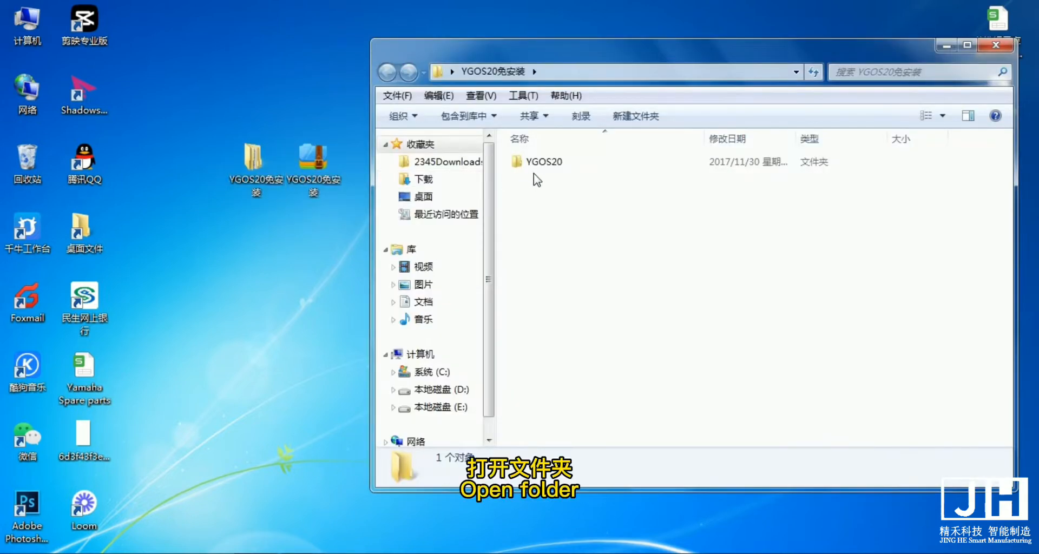
click(543, 161)
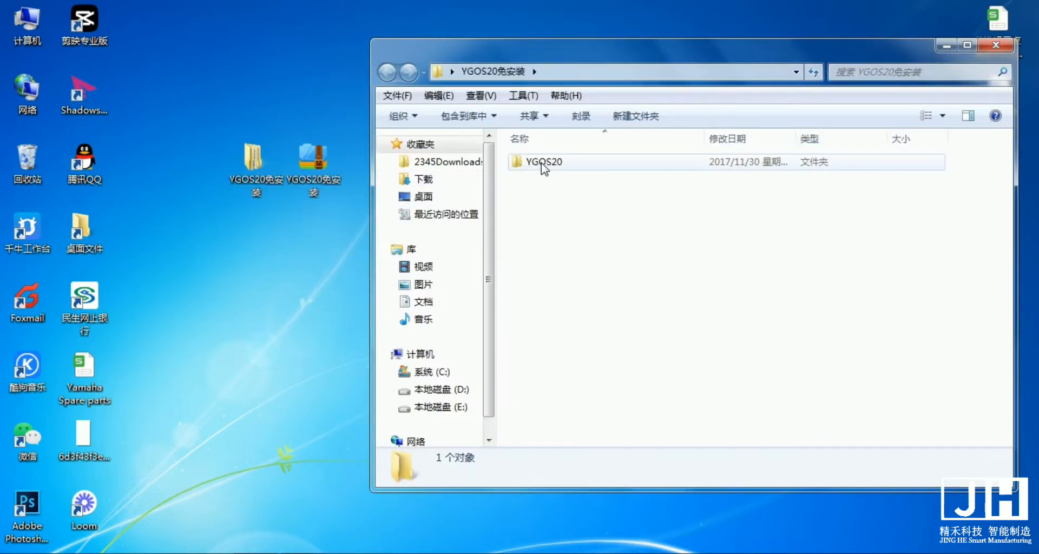
double_click(543, 161)
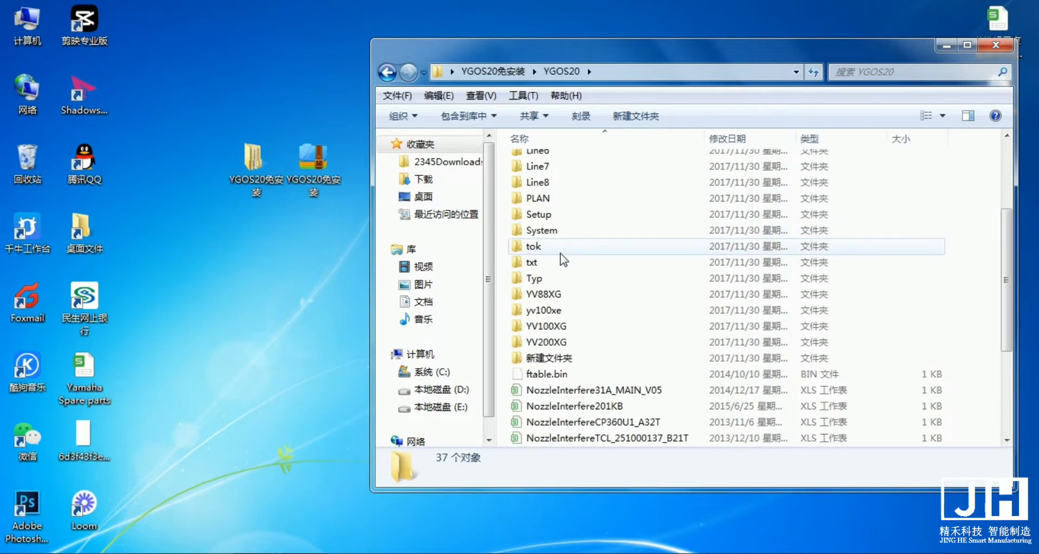
scroll(down, 3)
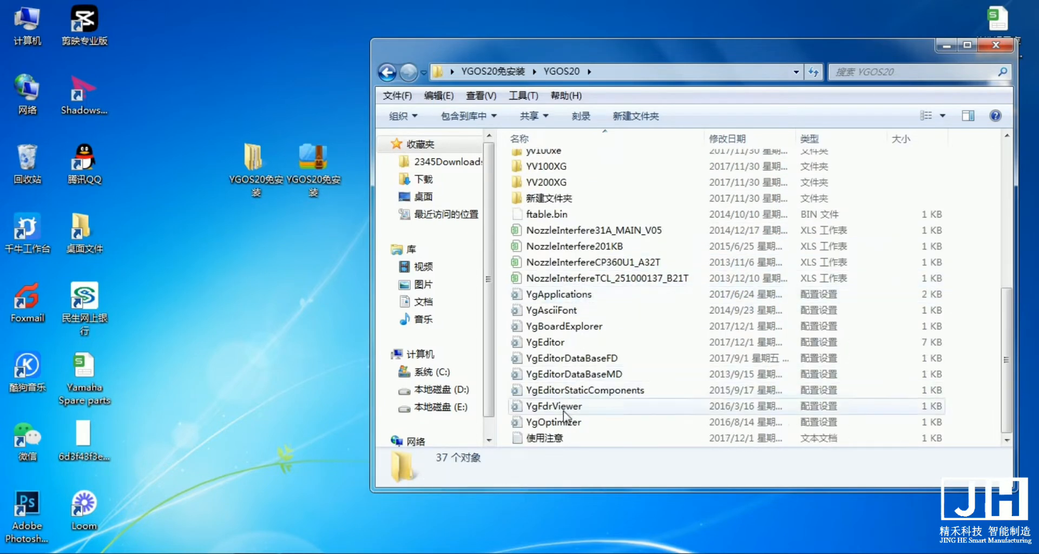
mouse_move(543, 438)
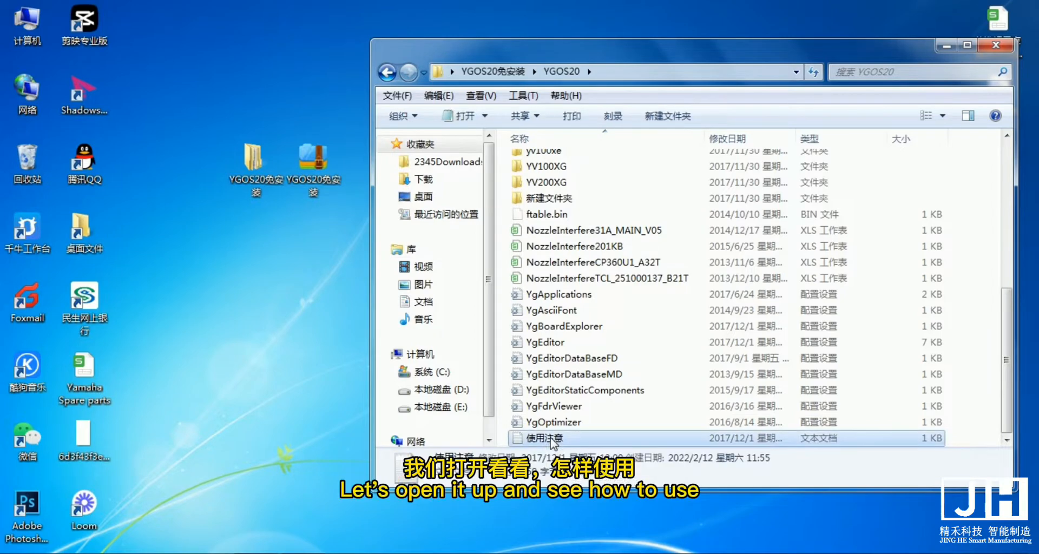
Read the 使用注意 notes in Notepad and mark the desktop YGOS20免安装 folder for moving
double_click(543, 439)
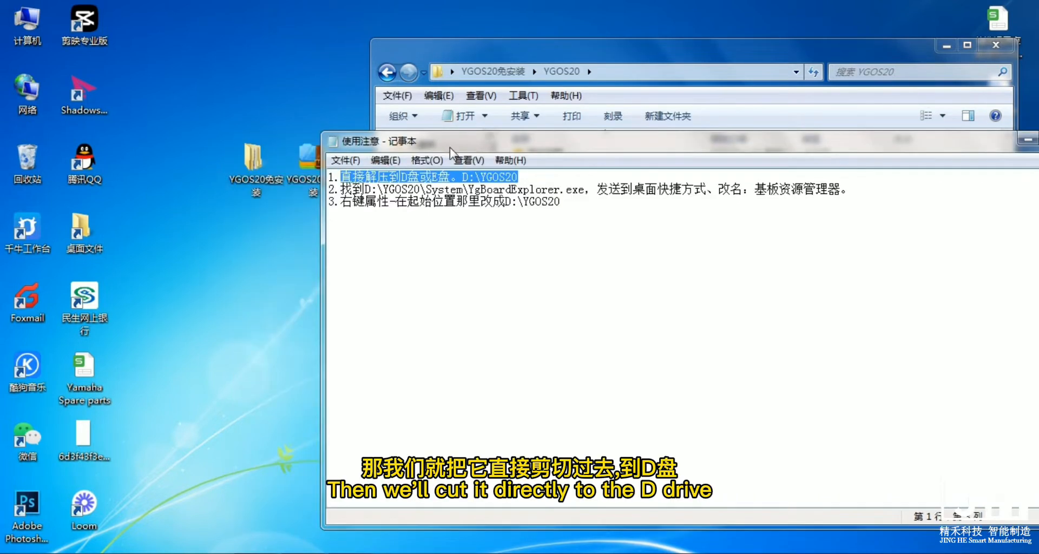
click(255, 166)
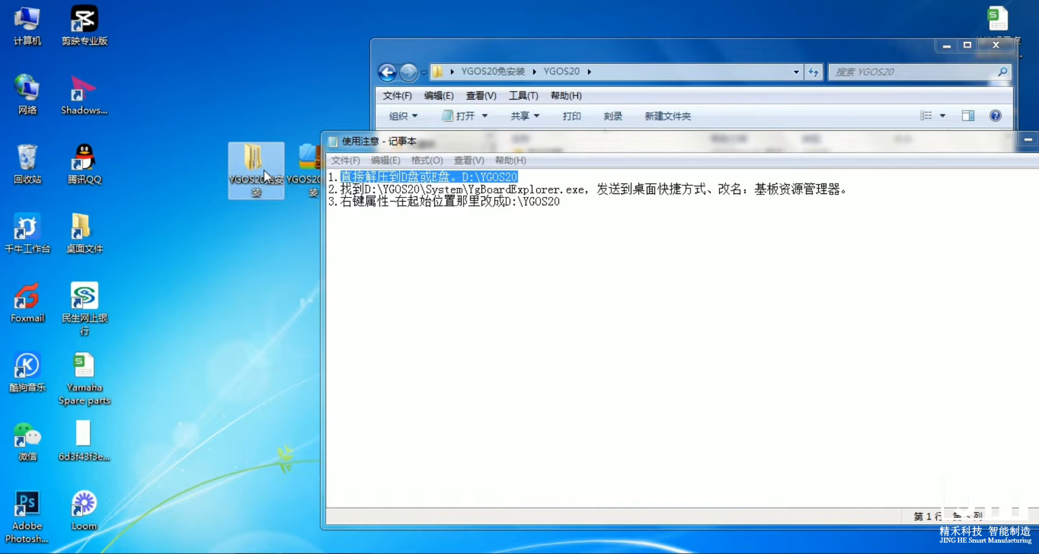
right_click(255, 169)
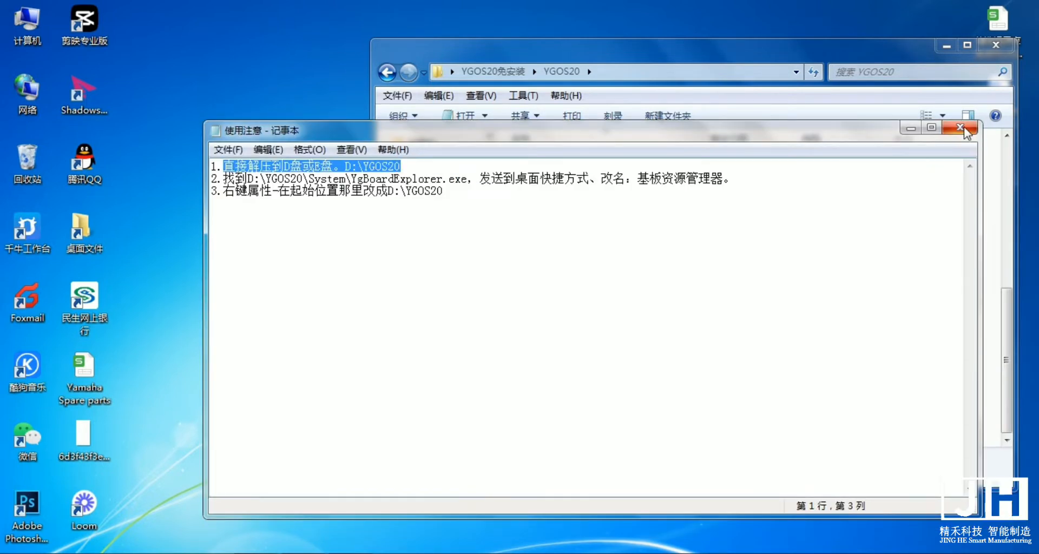
mouse_move(964, 129)
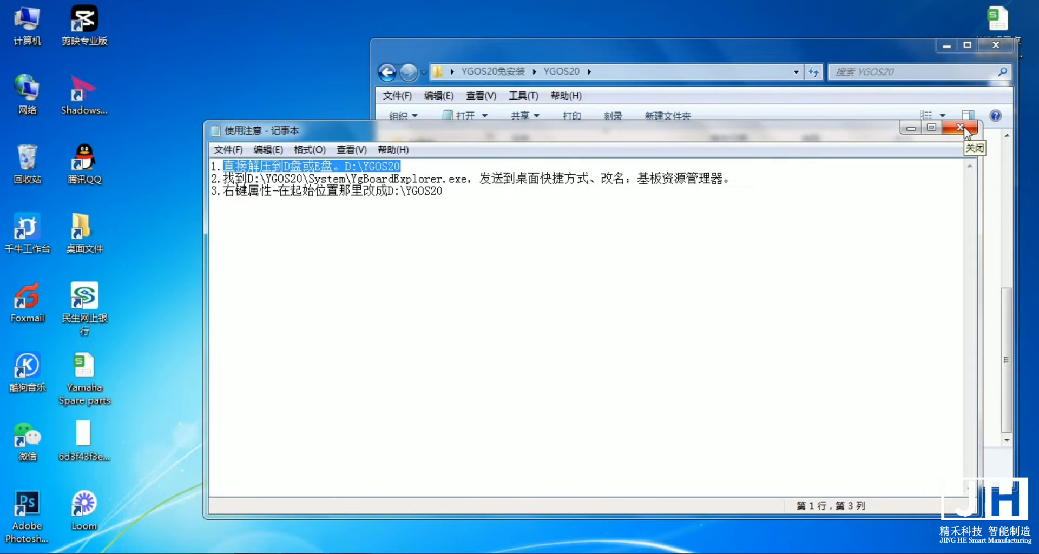
click(967, 128)
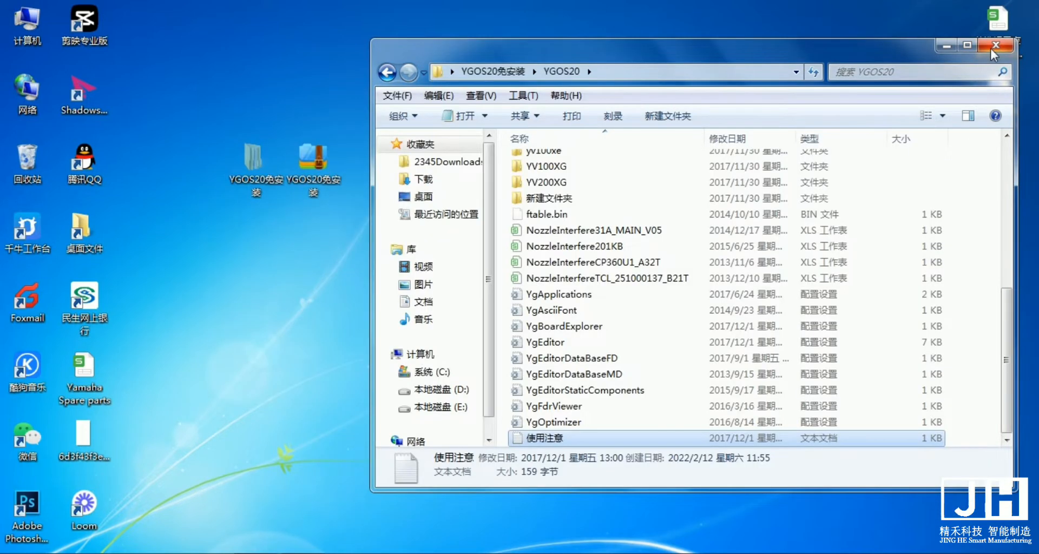
mouse_move(995, 45)
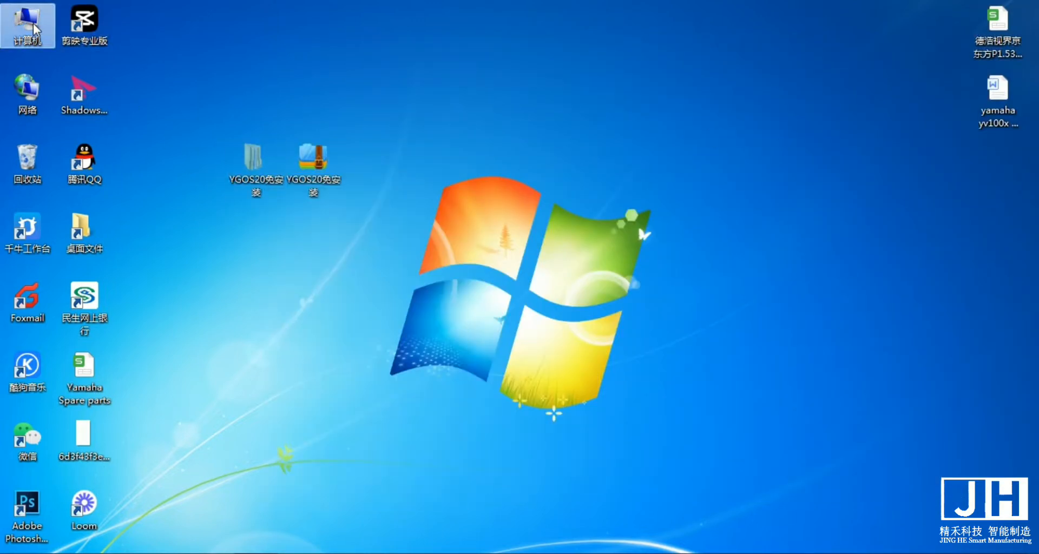
Go to the computer's drive list to move the cut folder onto local disk D:
double_click(26, 21)
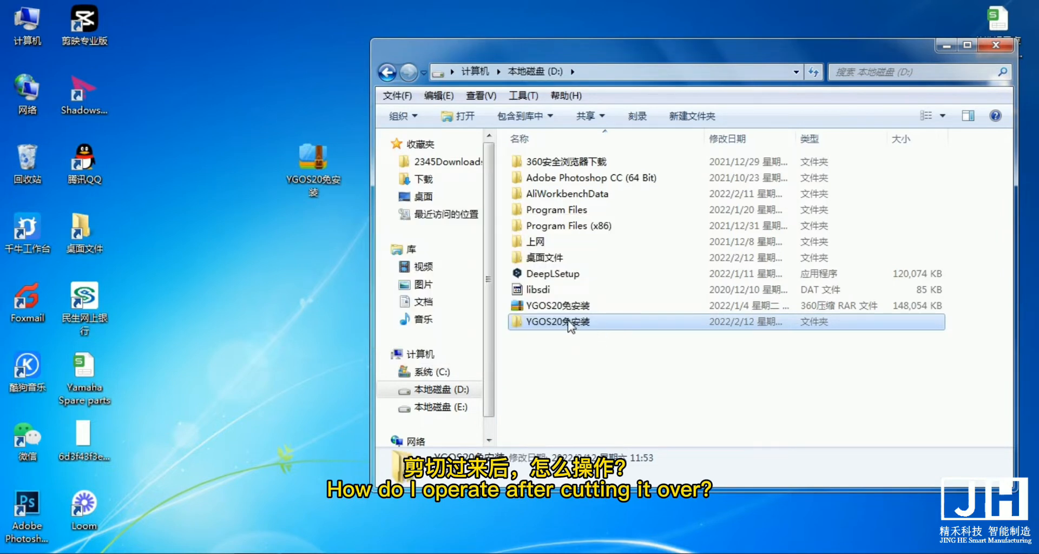
Cut the YGOS20 subfolder out of D:\YGOS20免安装 so it sits directly on drive D:
double_click(556, 321)
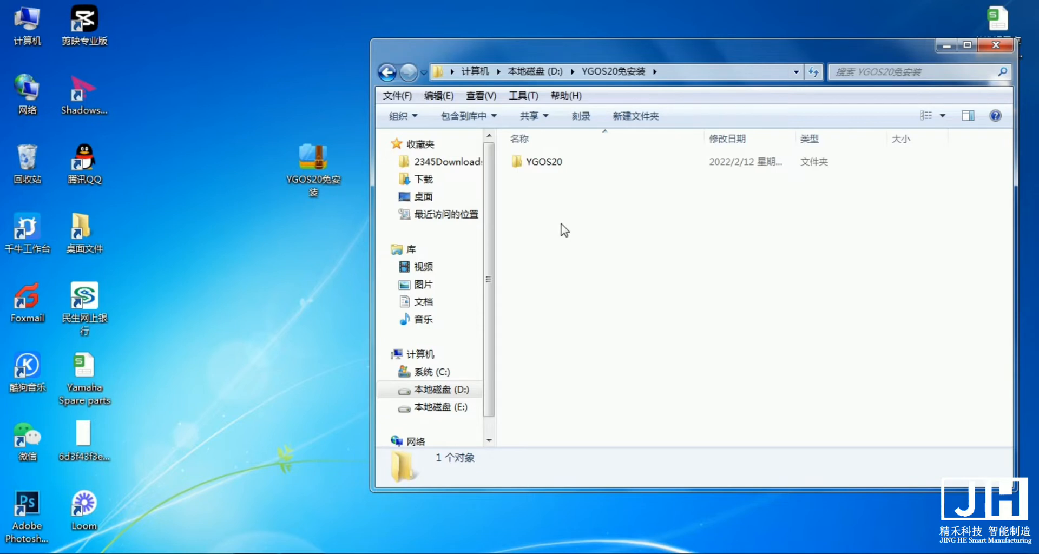
click(543, 161)
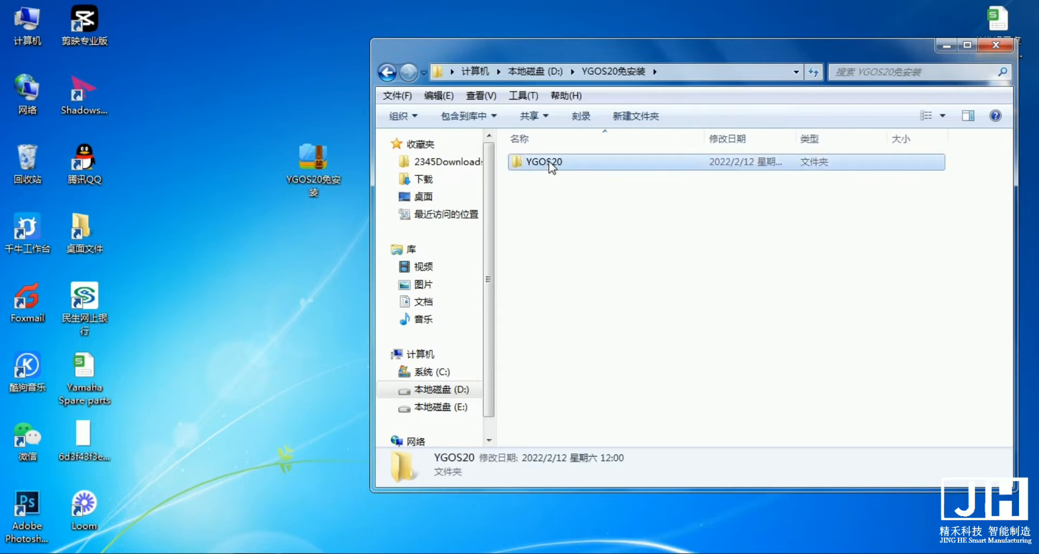
right_click(544, 161)
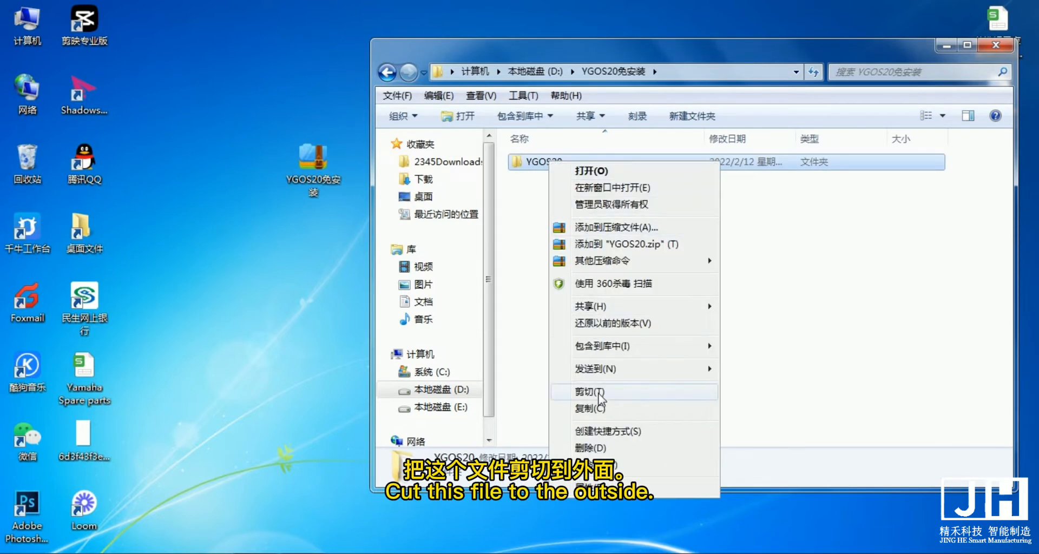
click(585, 392)
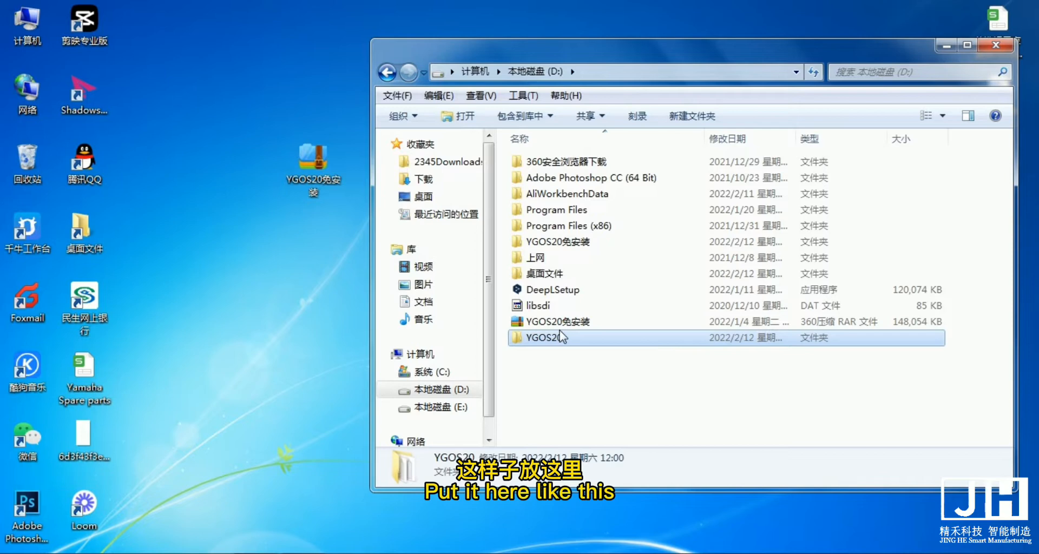
double_click(544, 337)
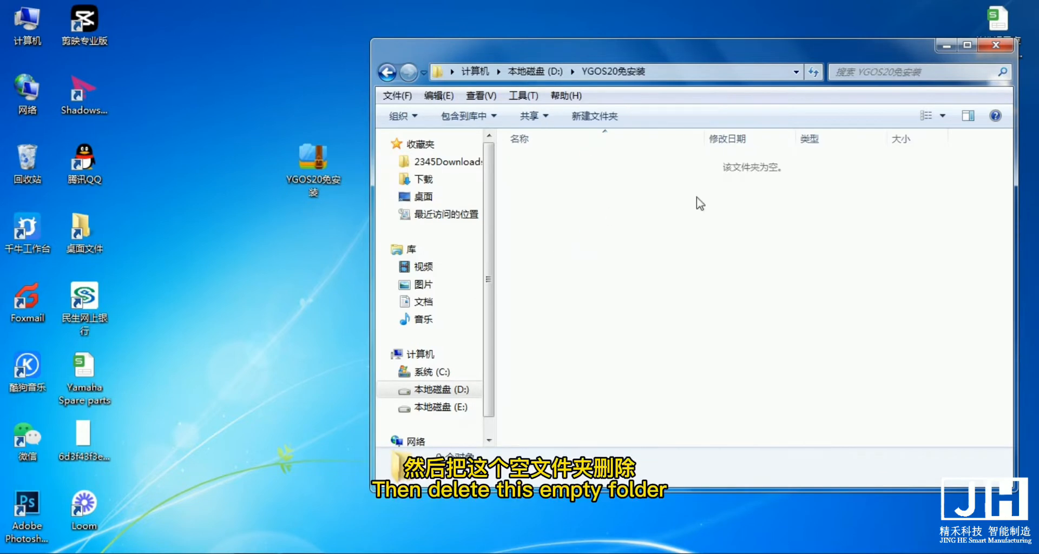
Delete the emptied YGOS20免安装 wrapper folder and pick out YGOS20 on drive D:
right_click(543, 257)
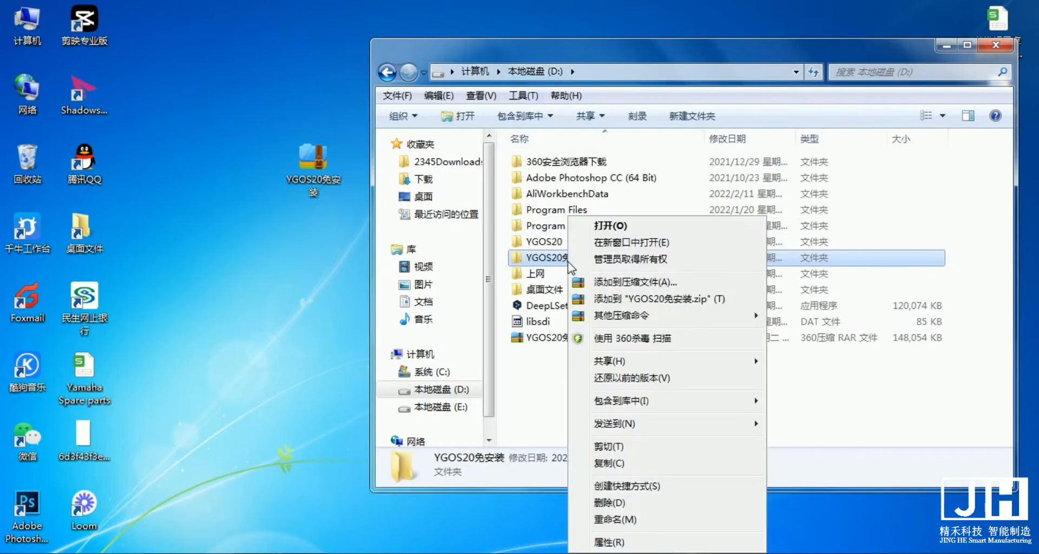
click(607, 502)
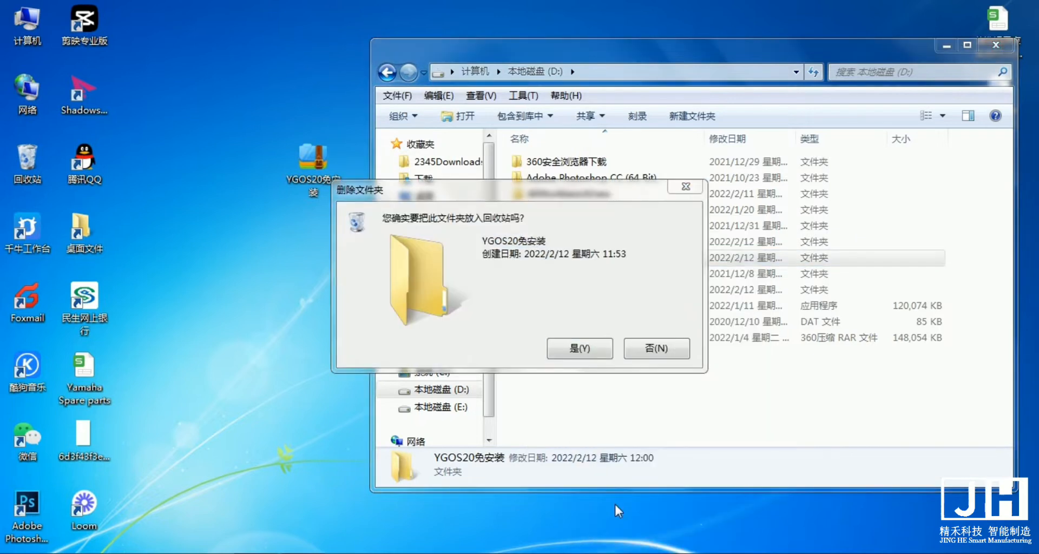
click(577, 348)
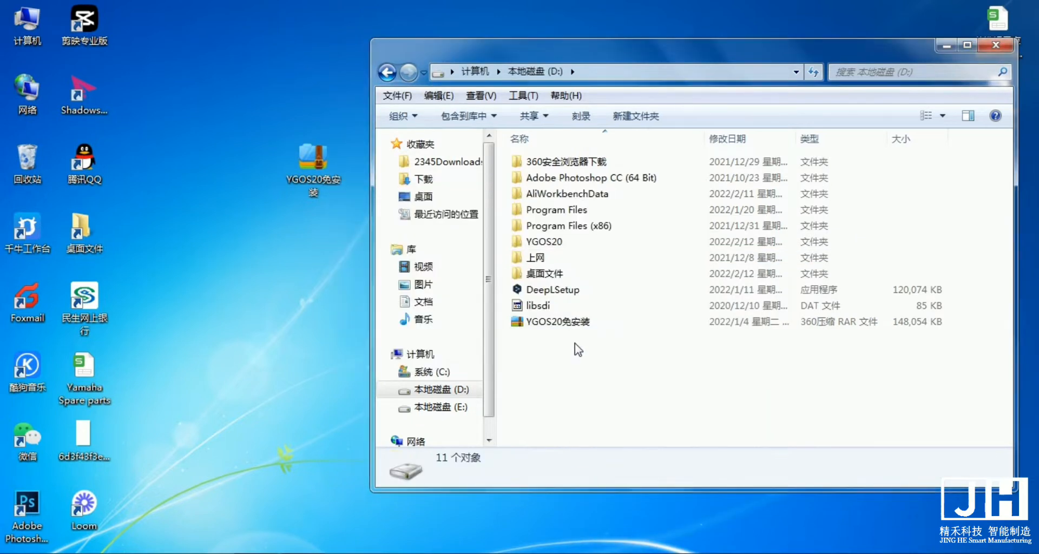
click(543, 241)
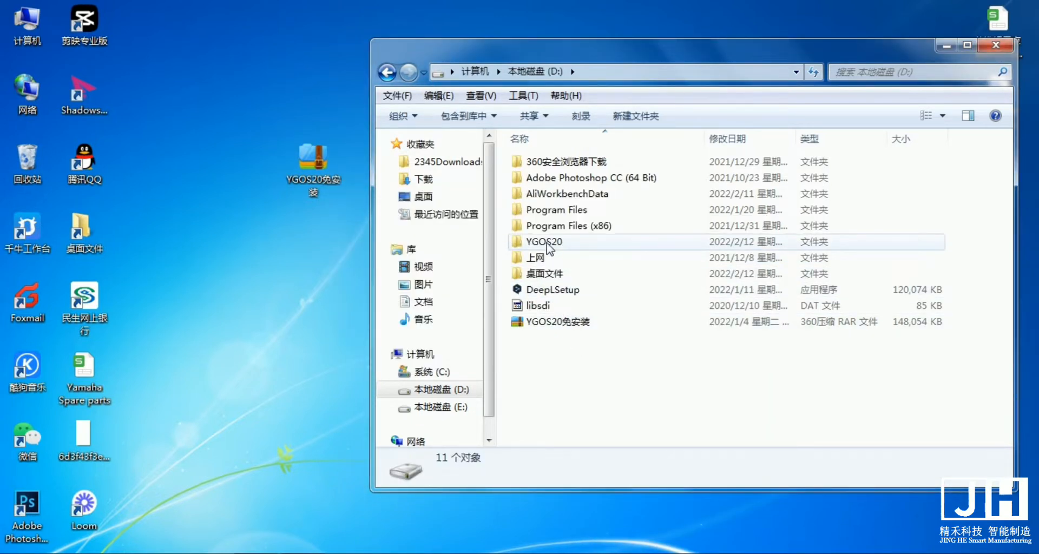
Browse into D:\YGOS20\System and pick out the YgBoardExplorer program
double_click(543, 242)
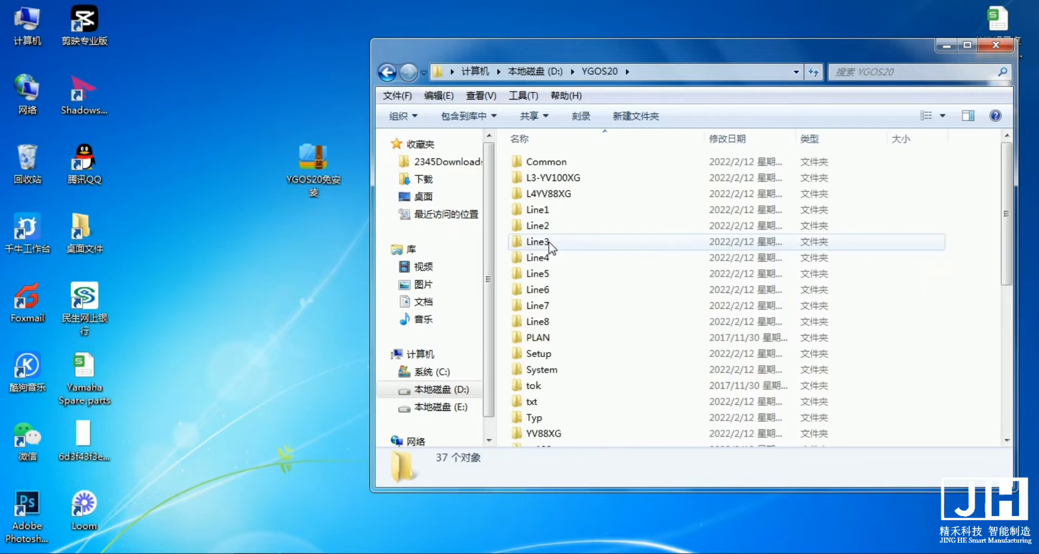
scroll(down, 3)
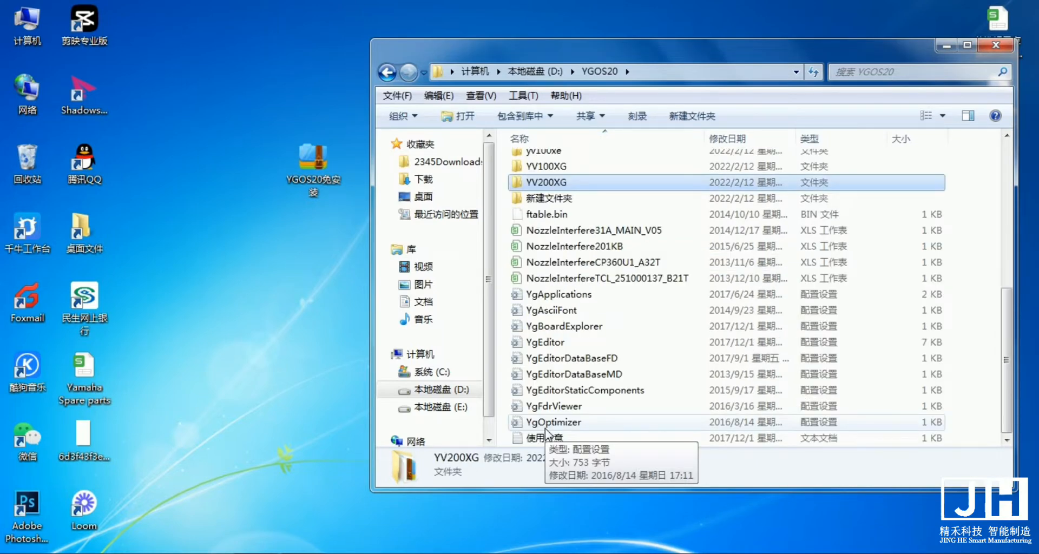
mouse_move(599, 358)
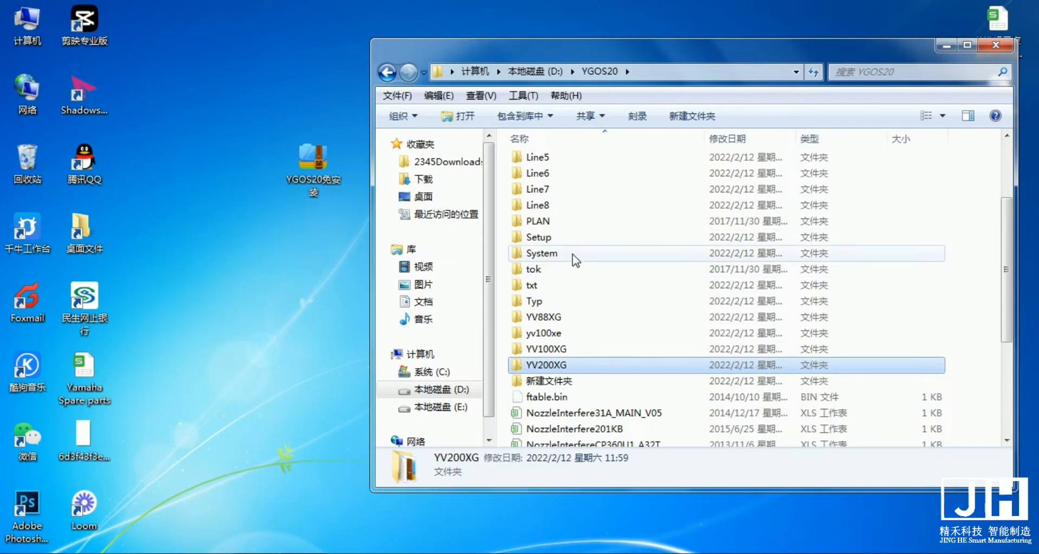
double_click(539, 253)
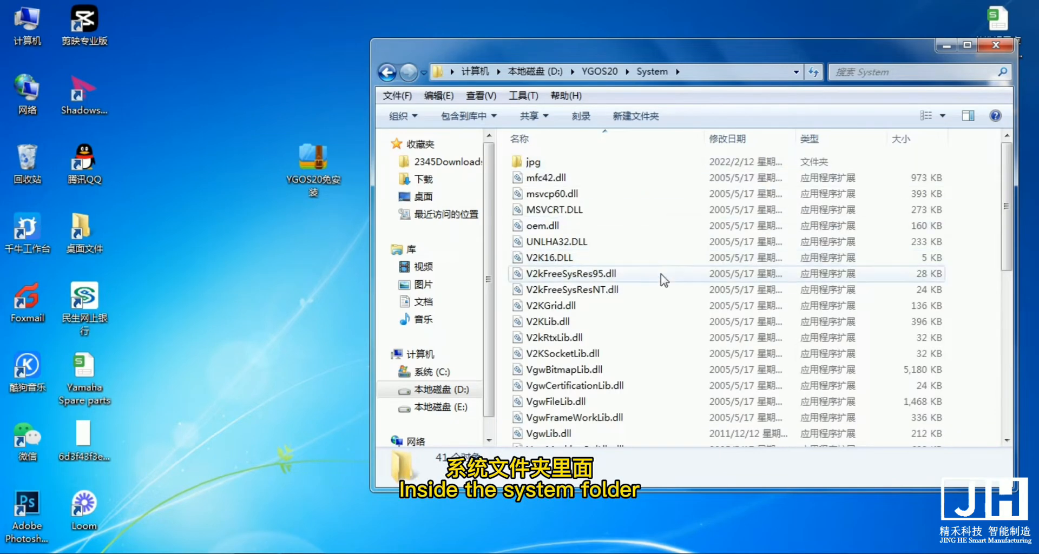
scroll(down, 3)
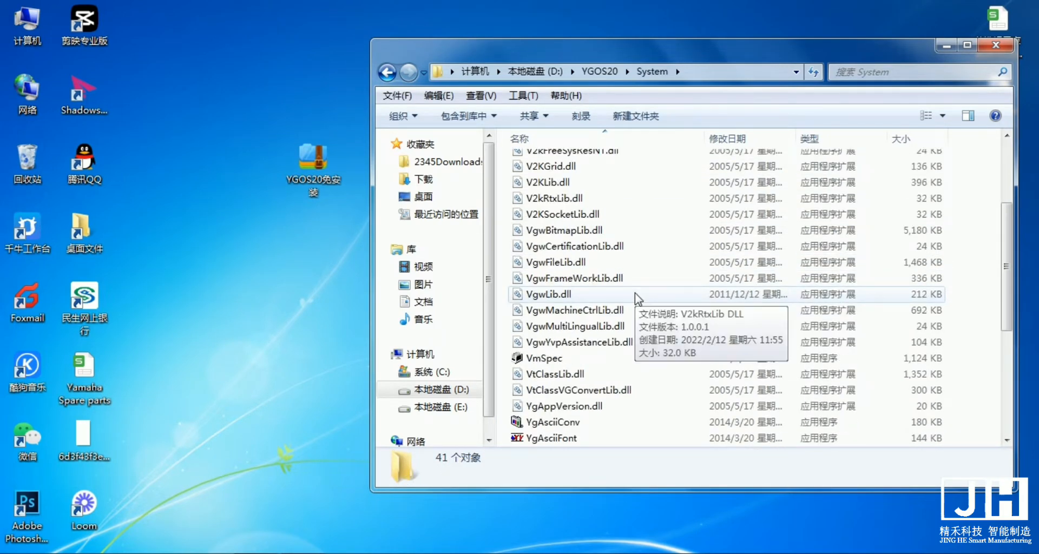
mouse_move(639, 308)
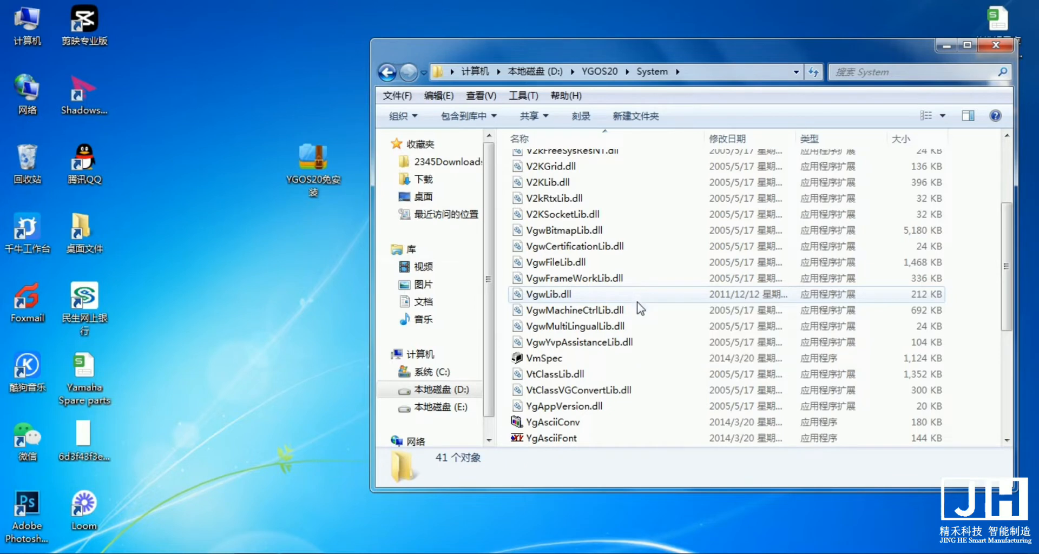
scroll(down, 3)
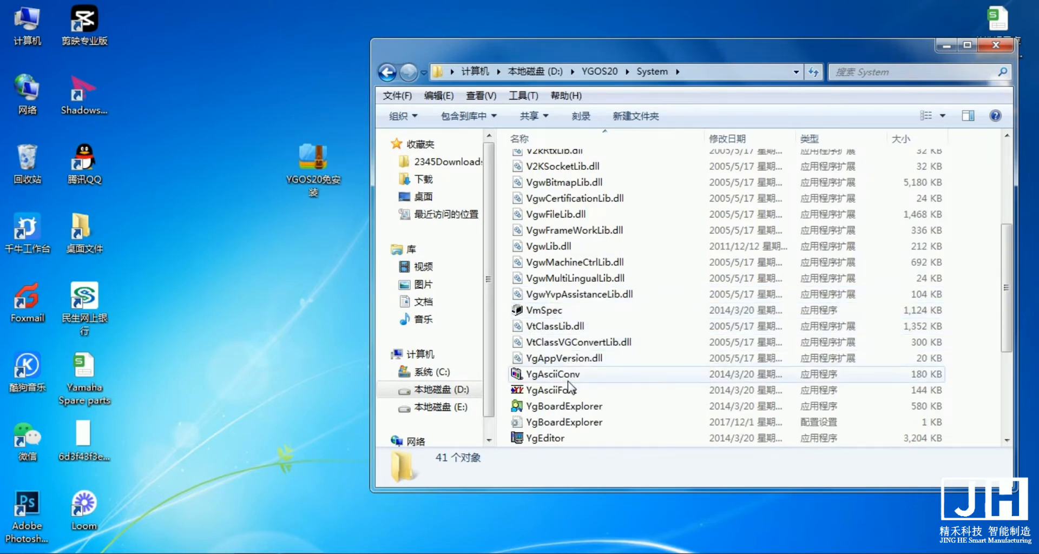
click(563, 406)
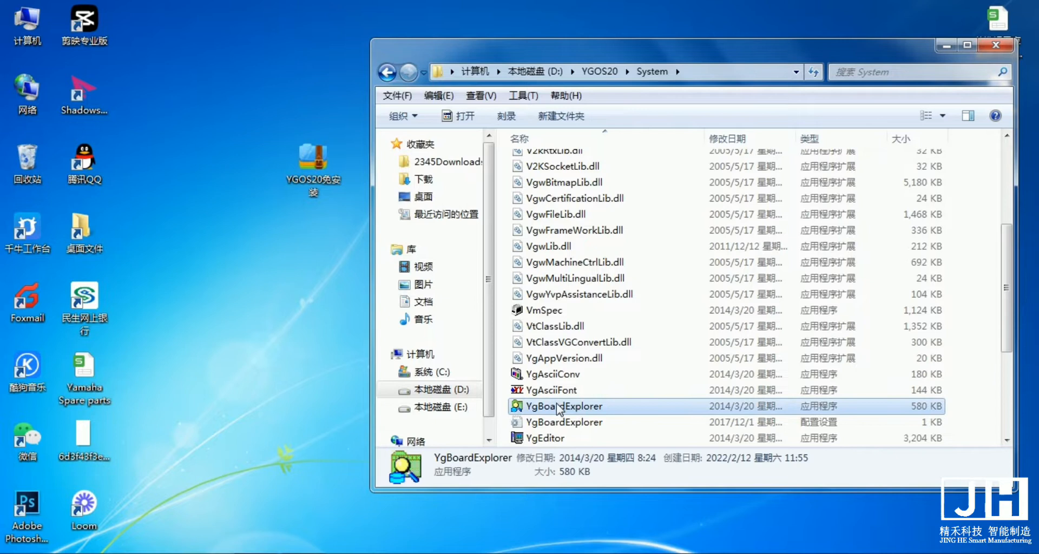
mouse_move(593, 408)
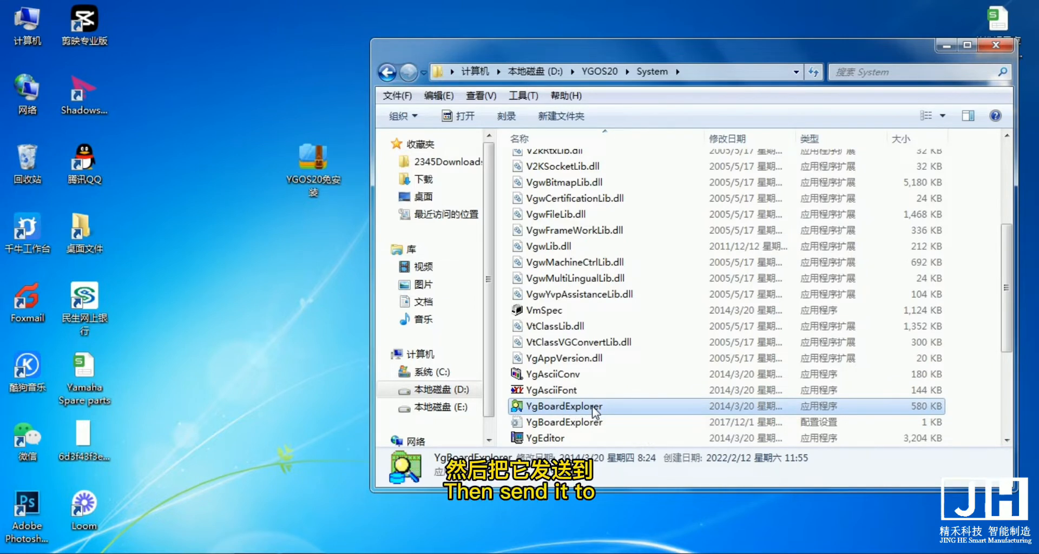
Send a YgBoardExplorer shortcut to the desktop via 发送到 > 桌面快捷方式
right_click(562, 405)
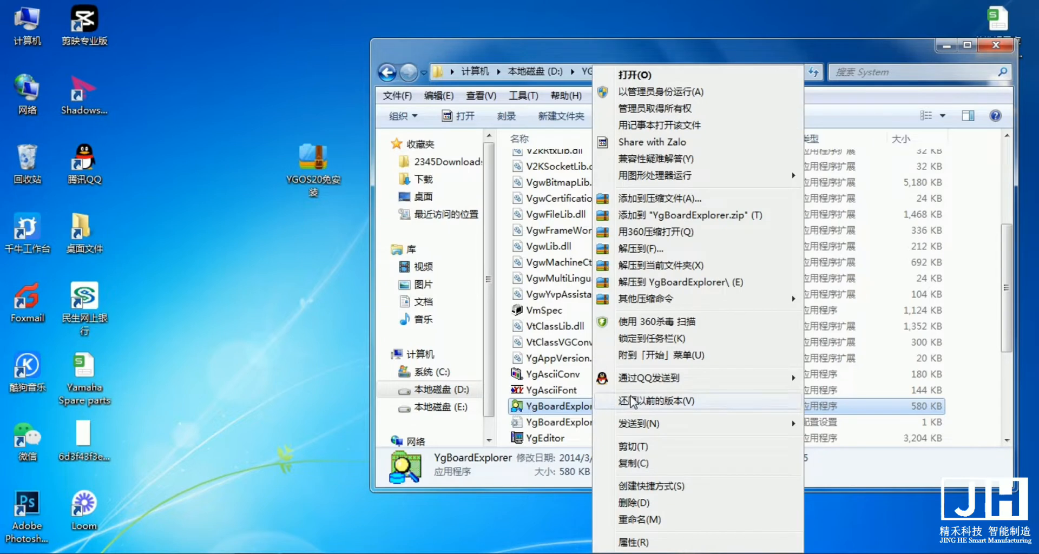
mouse_move(652, 423)
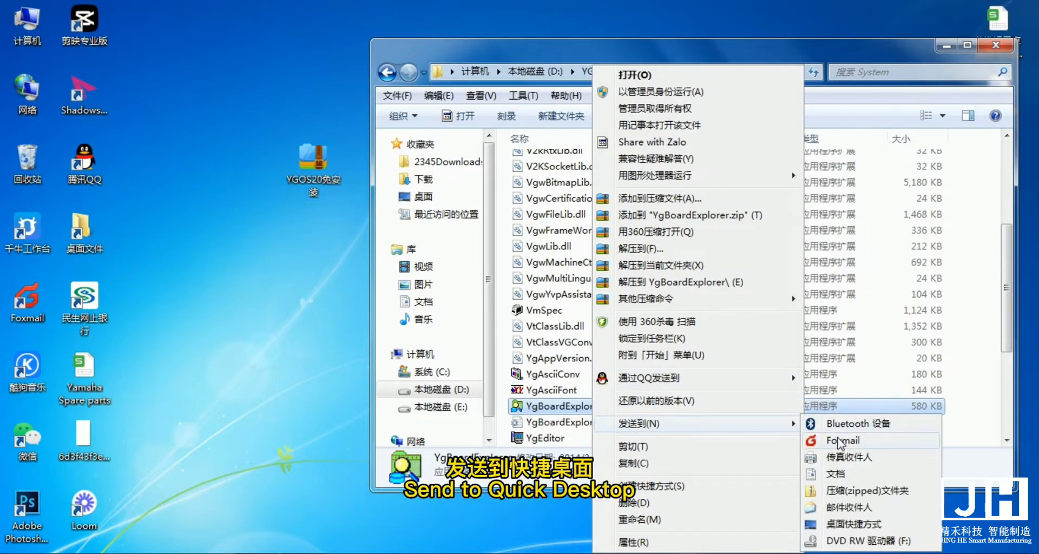
mouse_move(845, 524)
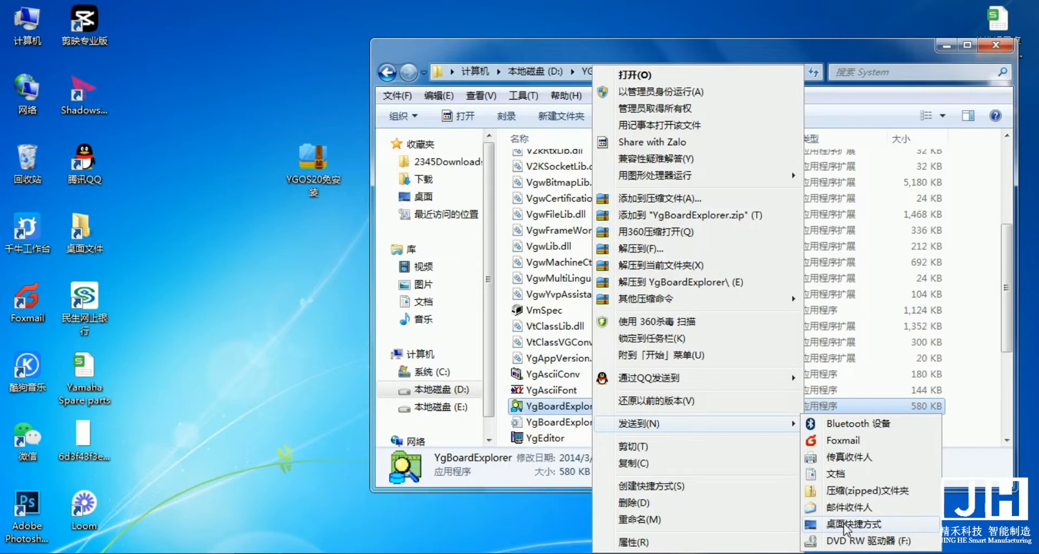
click(849, 524)
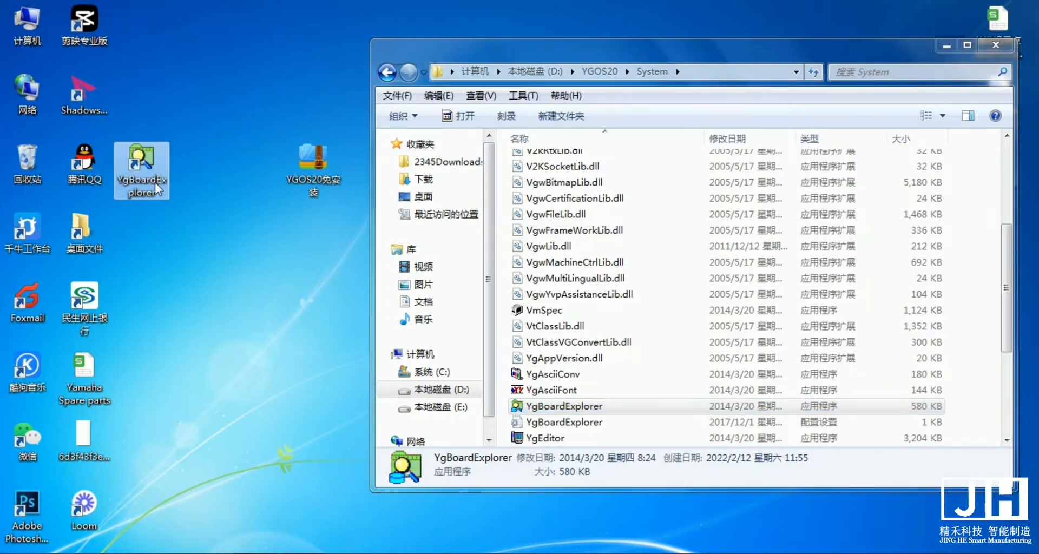
mouse_move(161, 188)
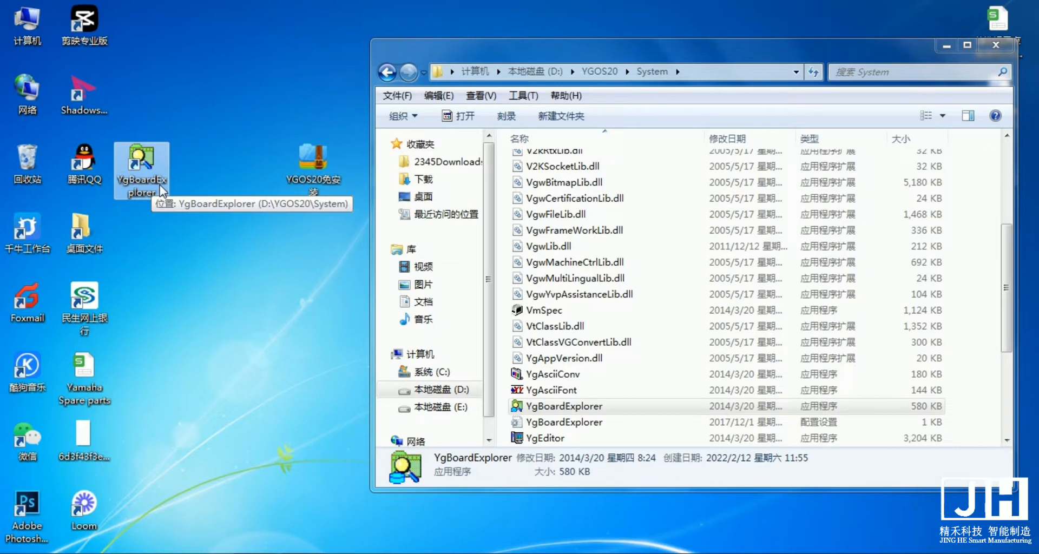
right_click(141, 169)
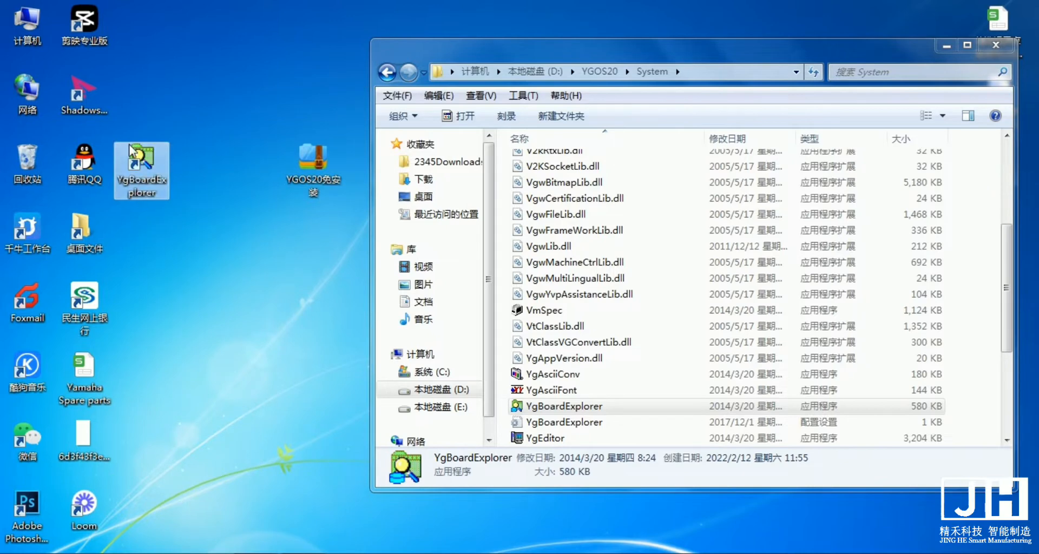
right_click(140, 170)
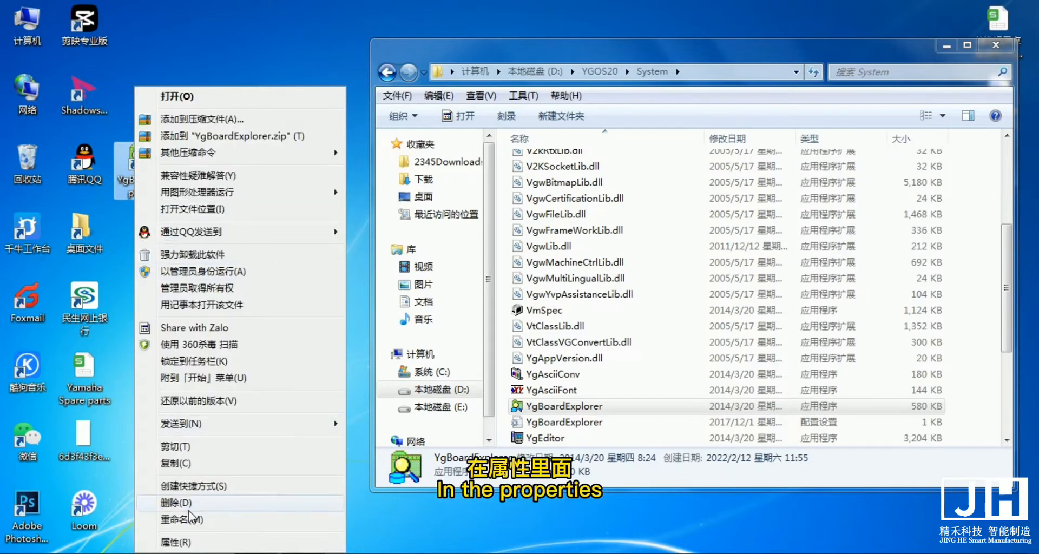
click(175, 542)
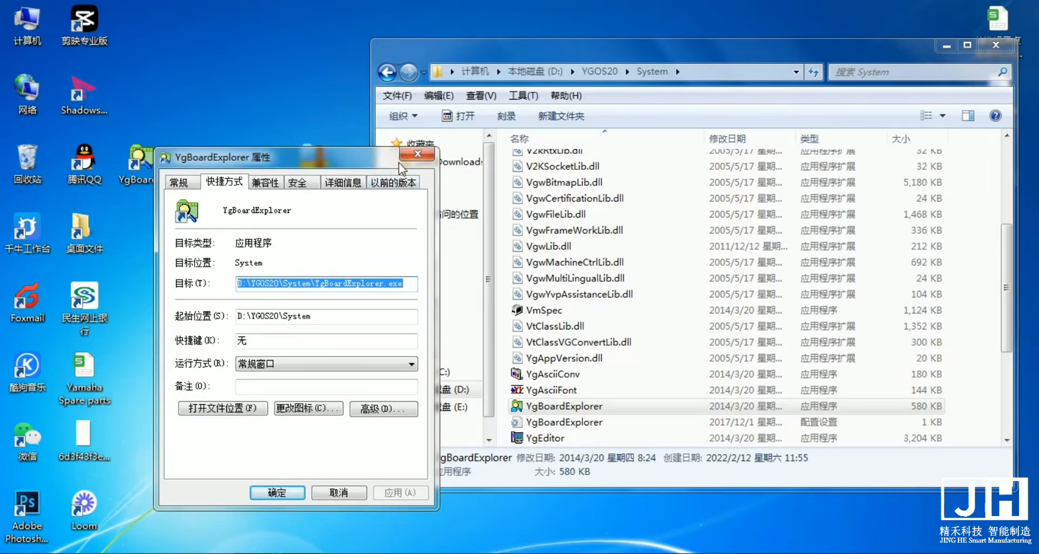
click(416, 152)
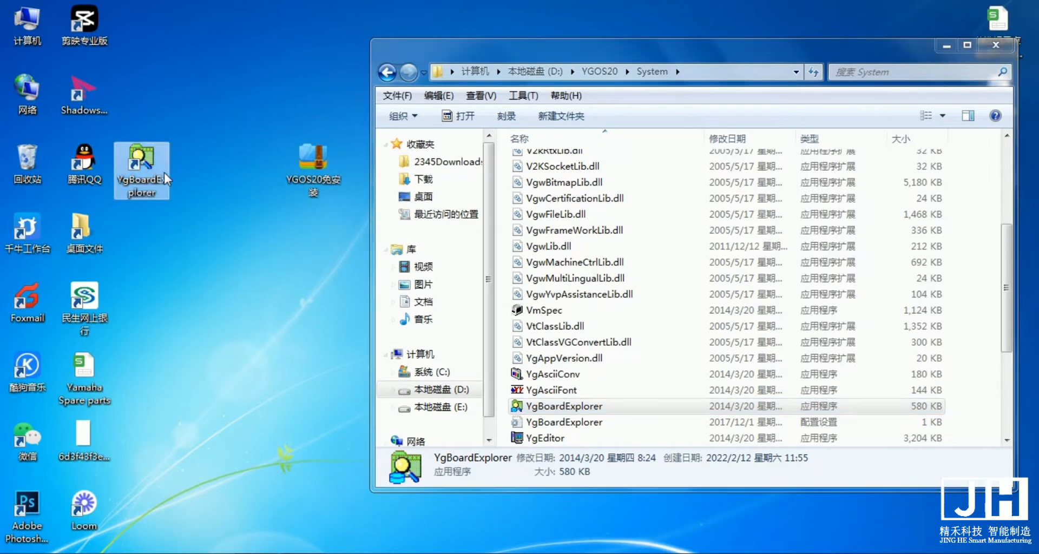
mouse_move(164, 179)
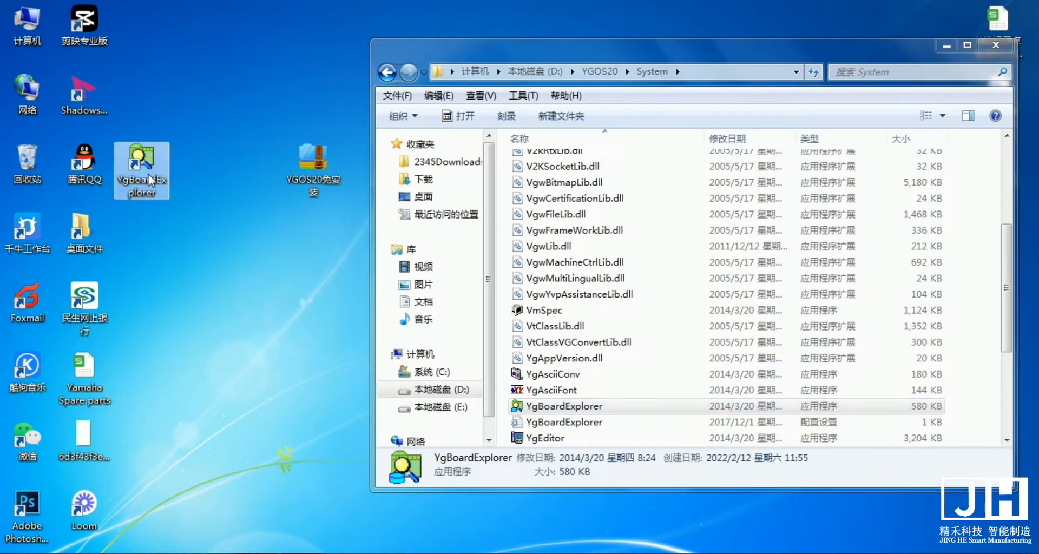
Rename the desktop YgBoardExplorer shortcut to 基板资源管理器 via pinyin input
click(141, 170)
text(基)
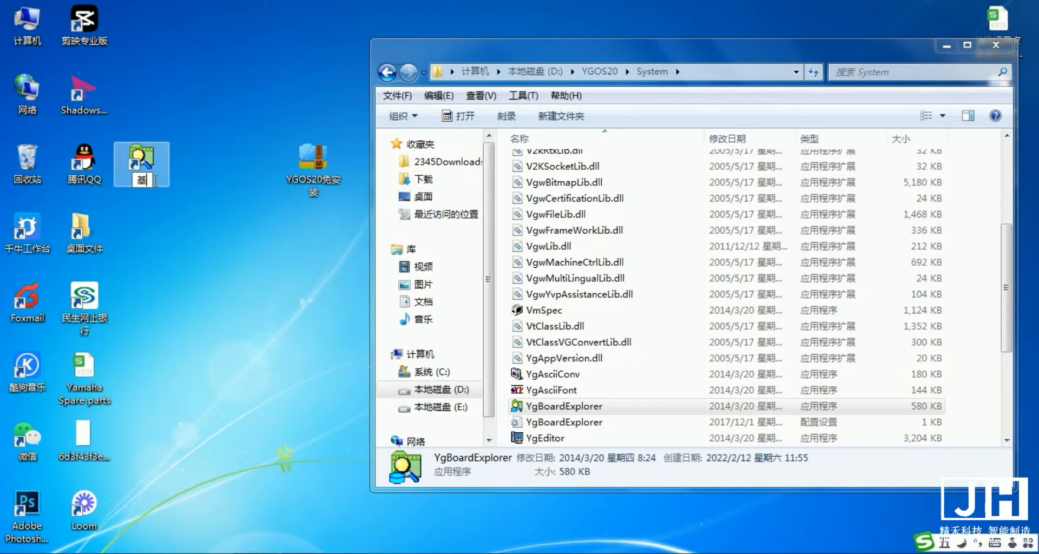
text(s)
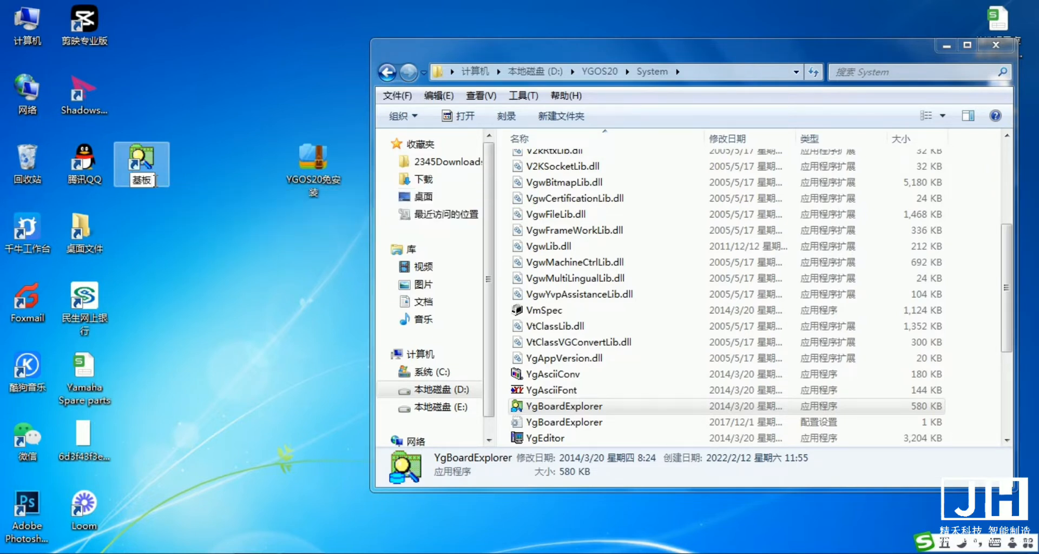
text(u)
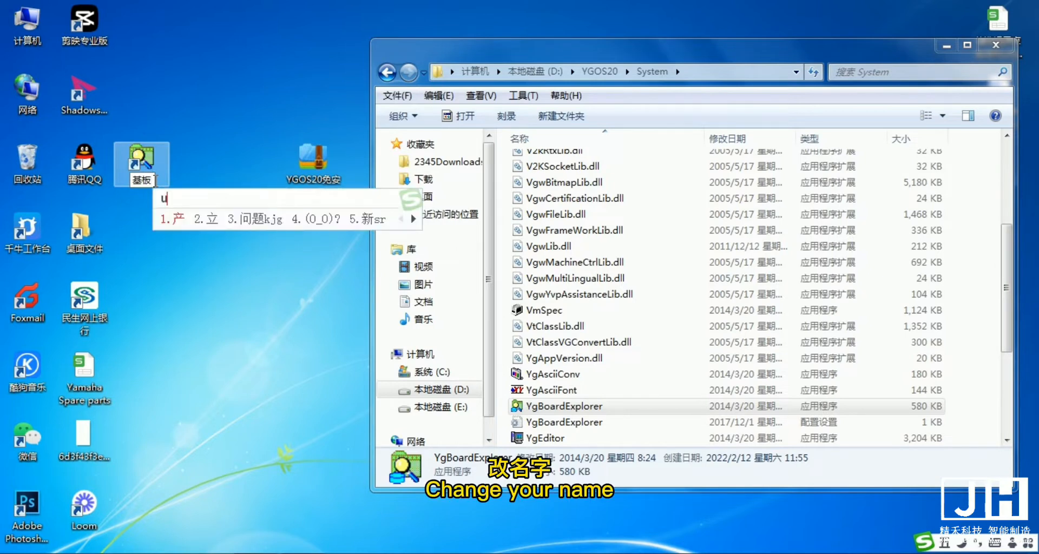
text(qou)
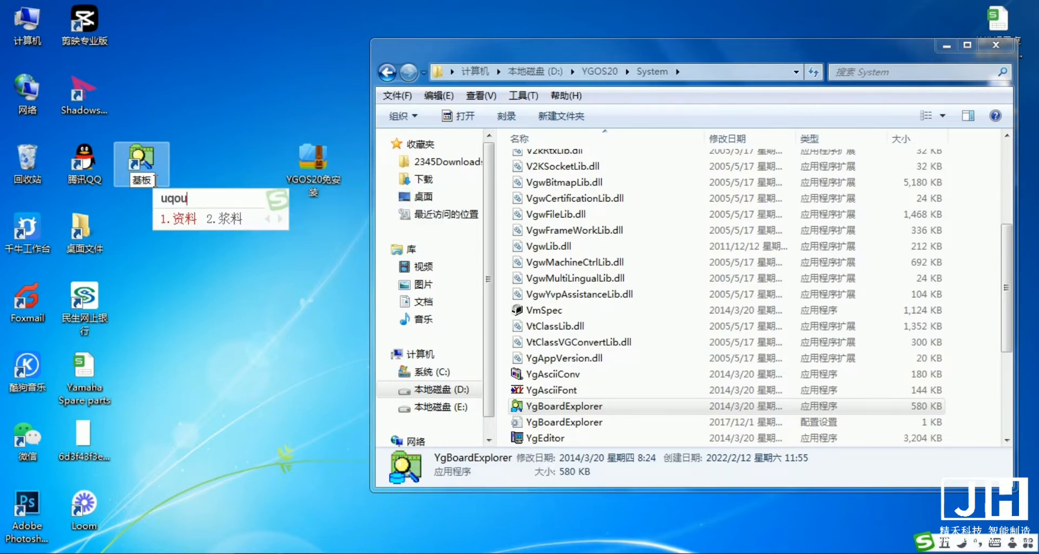
key(backspace)
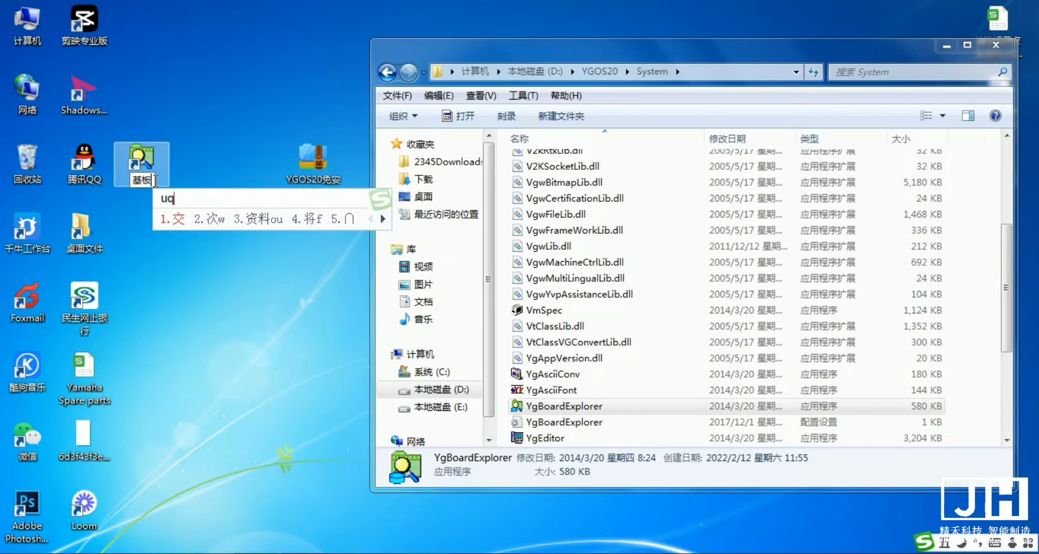
key(Backspace)
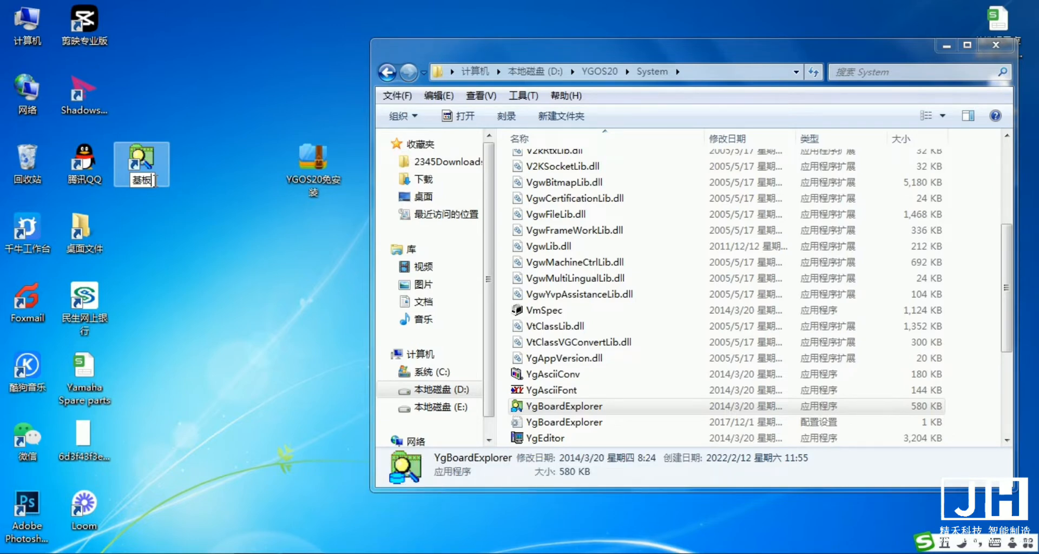
text(uq)
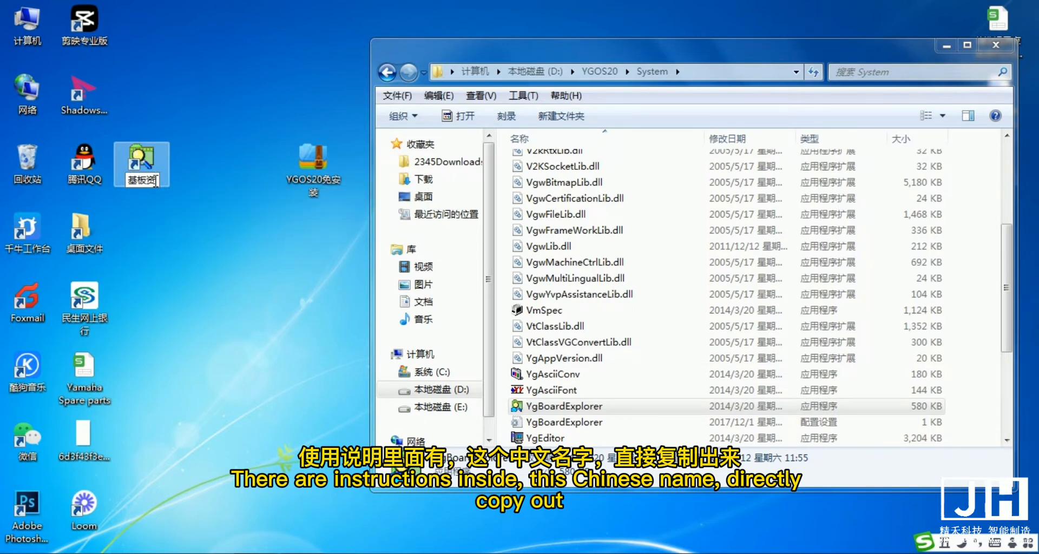
text(idr)
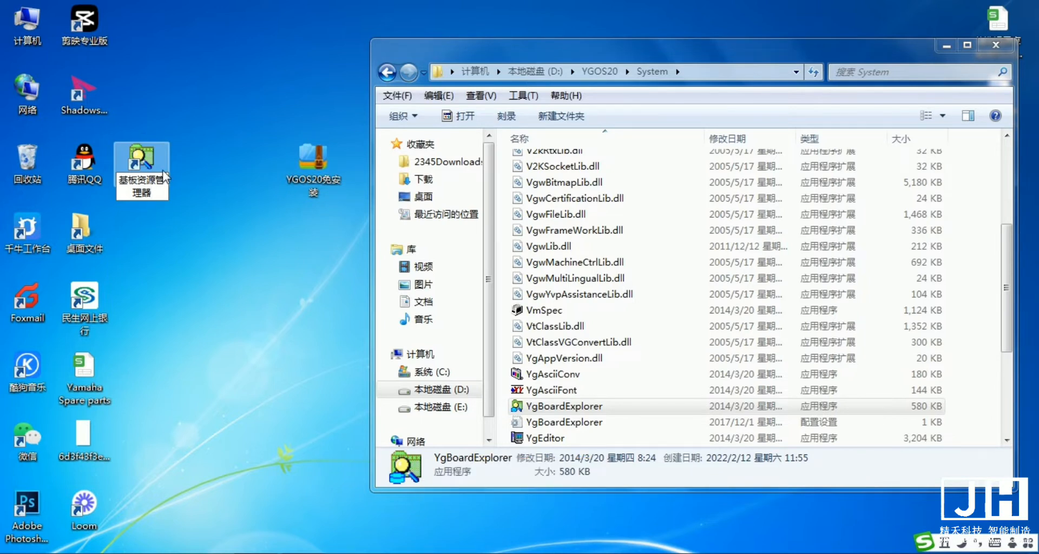
mouse_move(168, 162)
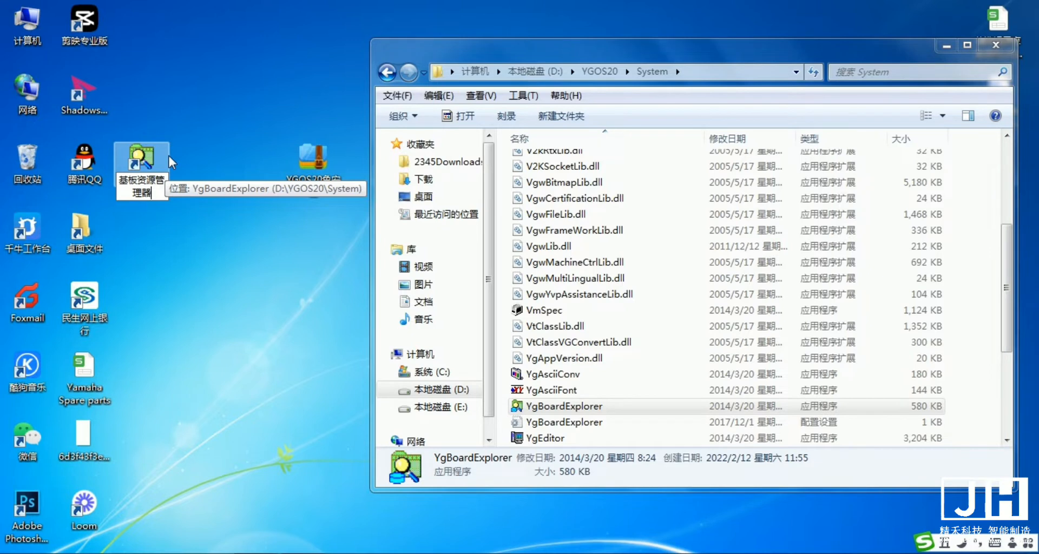
mouse_move(185, 173)
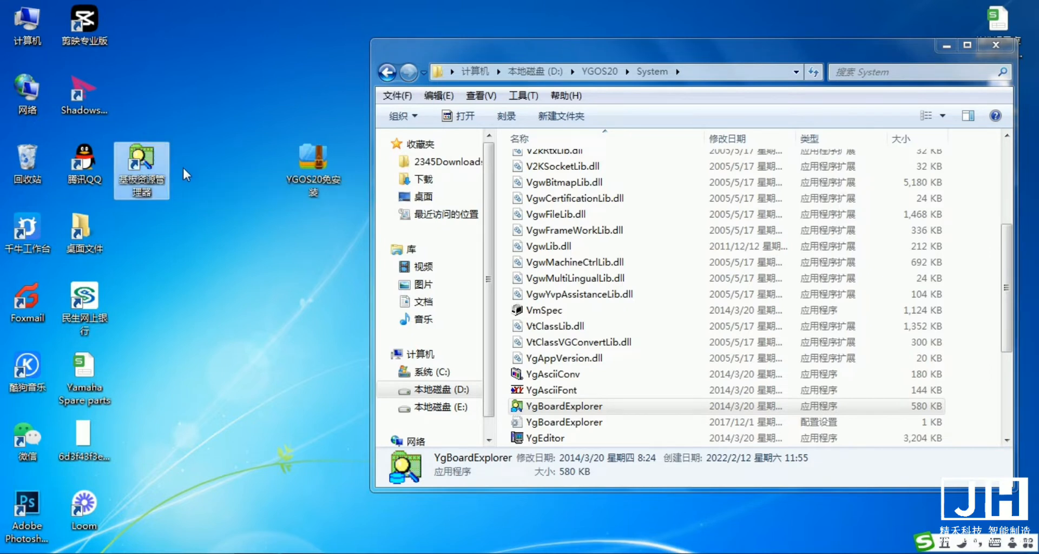
click(140, 165)
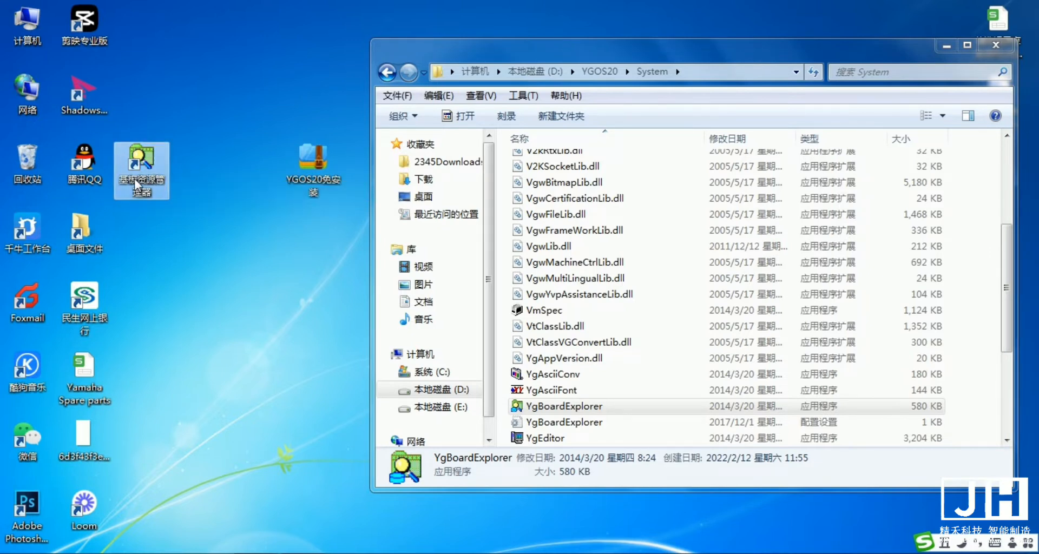
In the shortcut's properties, change its start-in folder from D:\YGOS20\System to D:\YGOS20
right_click(141, 170)
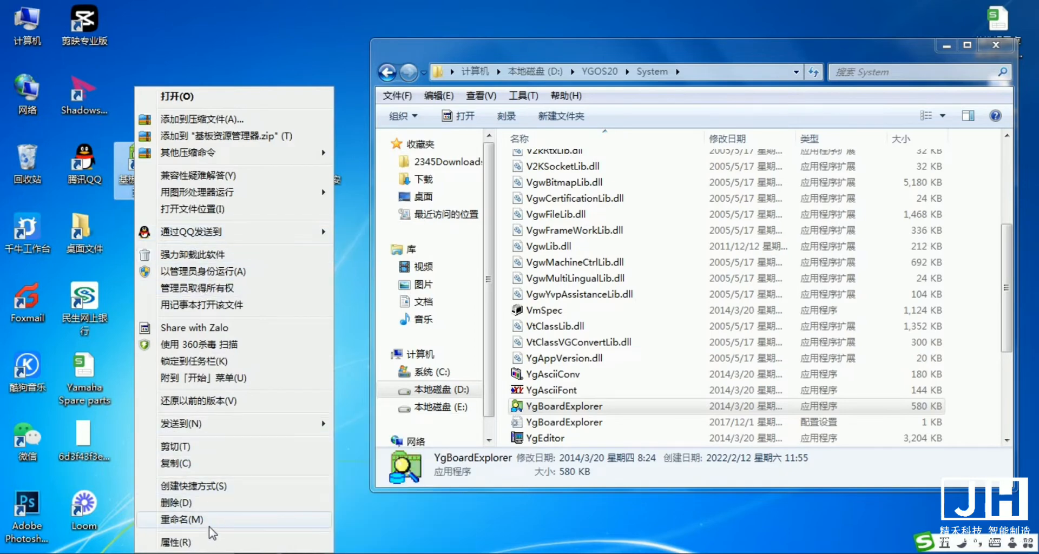
click(182, 542)
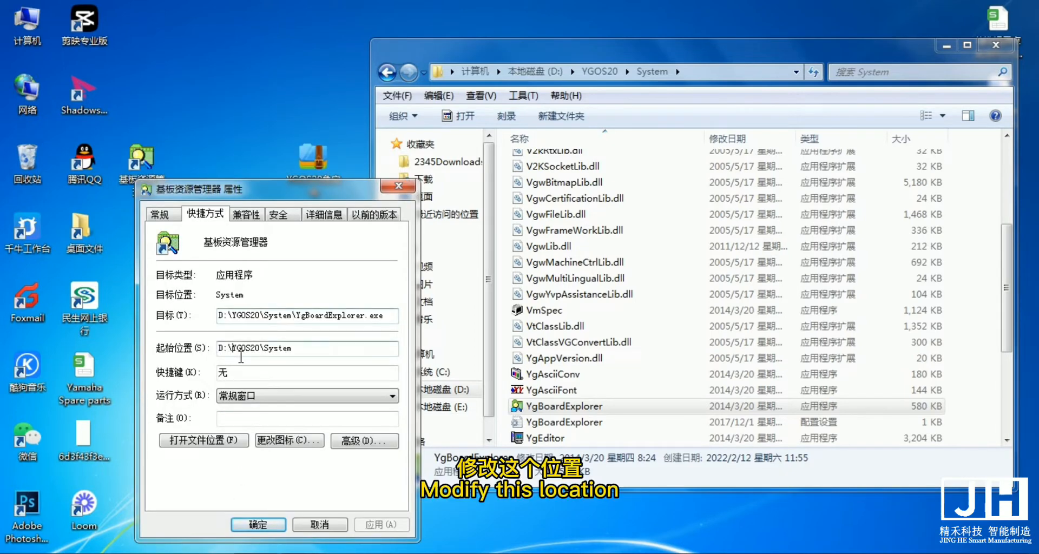
triple_click(306, 349)
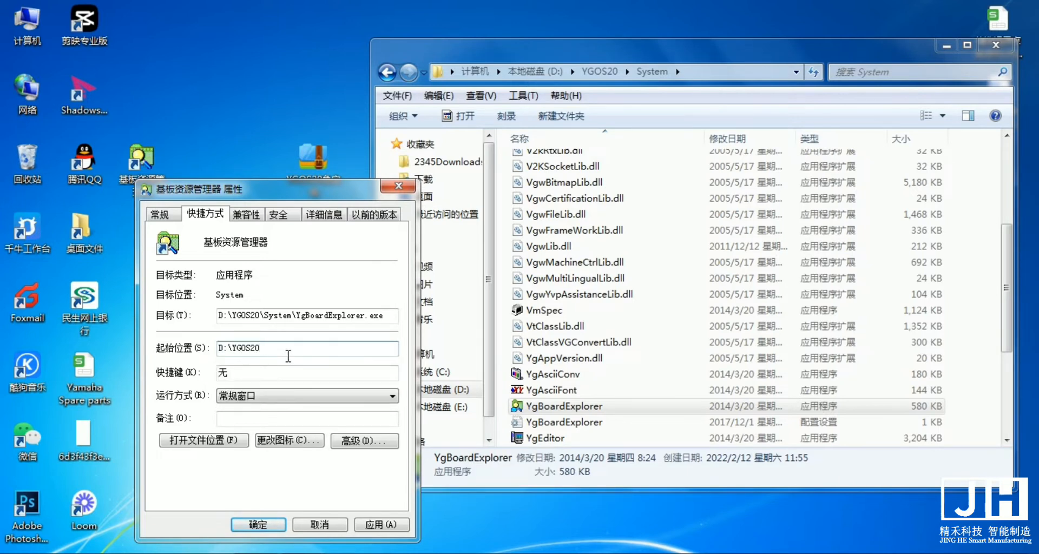
triple_click(238, 348)
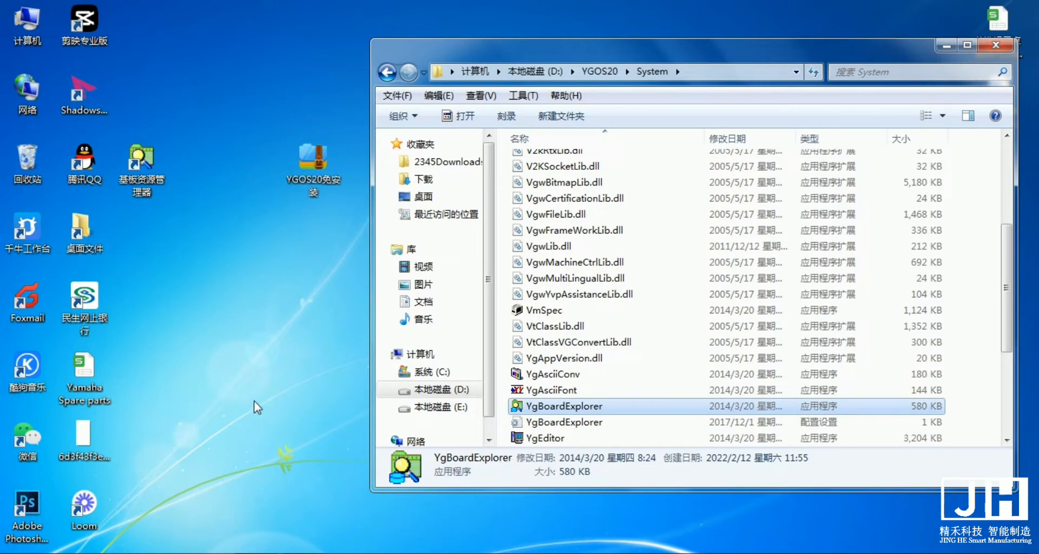
mouse_move(187, 155)
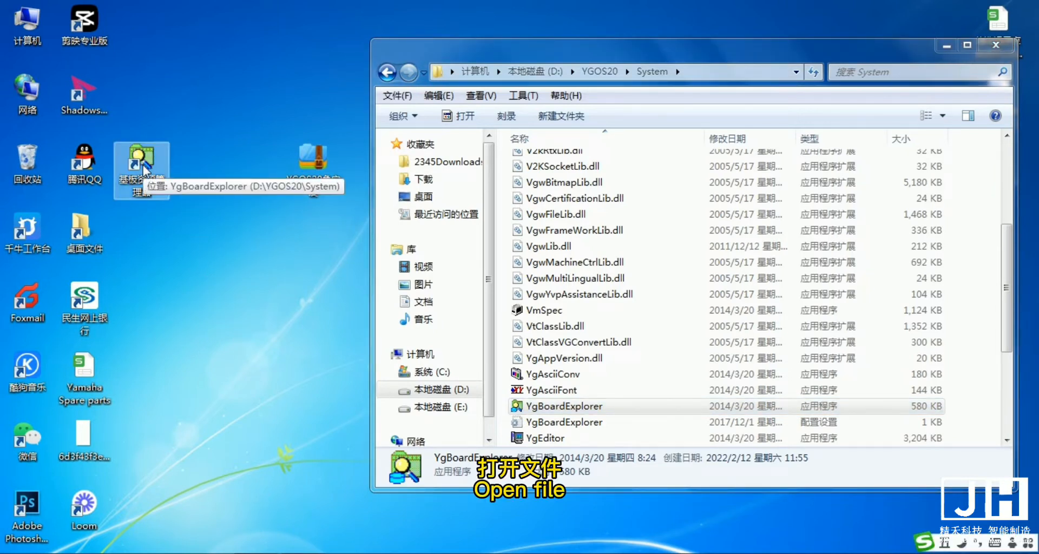
Launch Board Explorer and reach YGOS Options under Maintenance
double_click(139, 159)
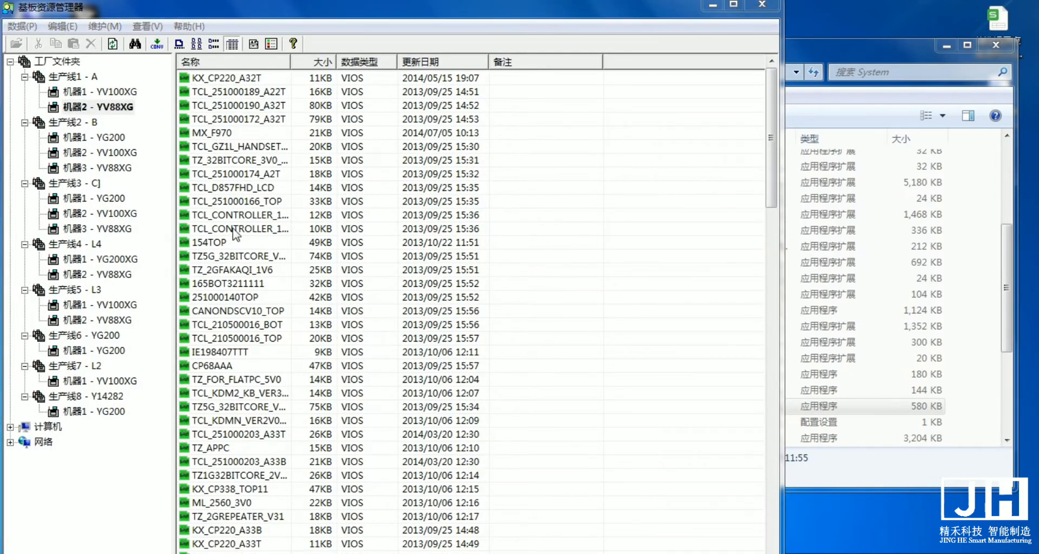
mouse_move(126, 121)
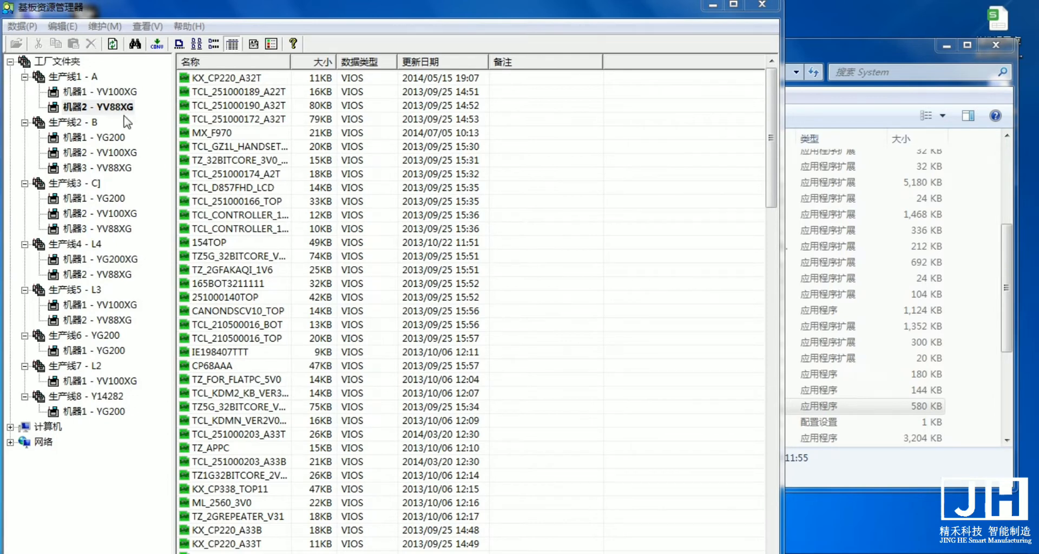
click(105, 26)
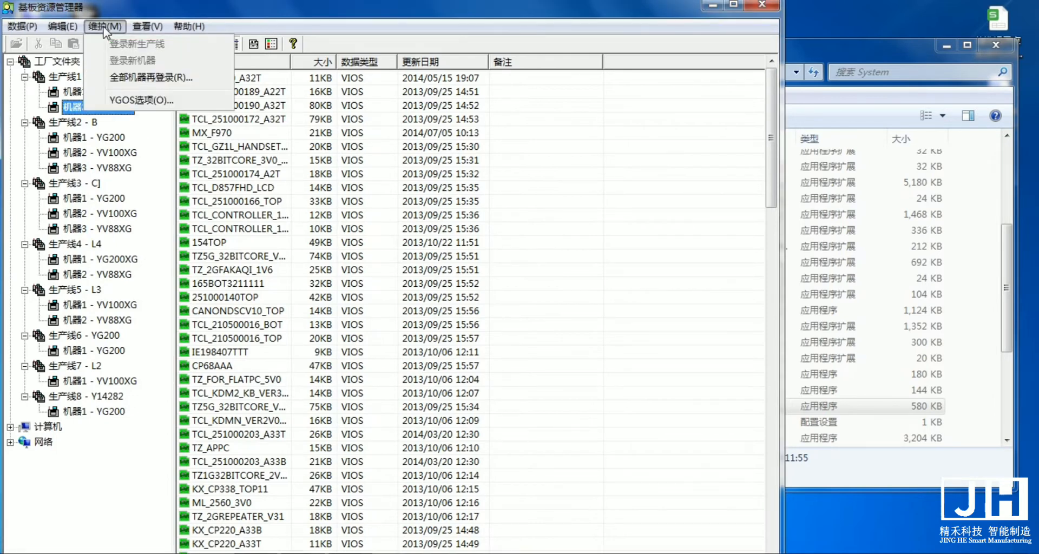
click(138, 100)
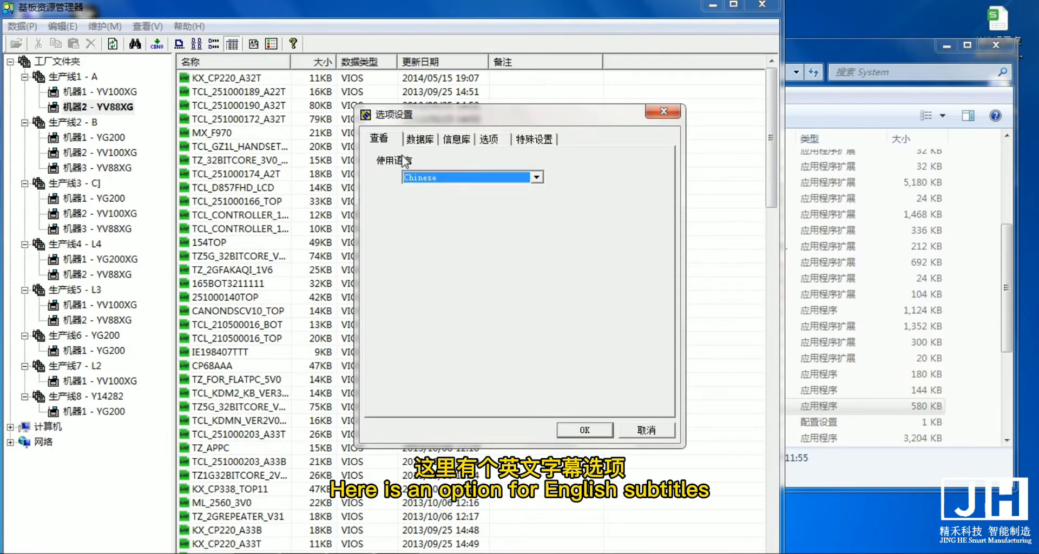
mouse_move(436, 202)
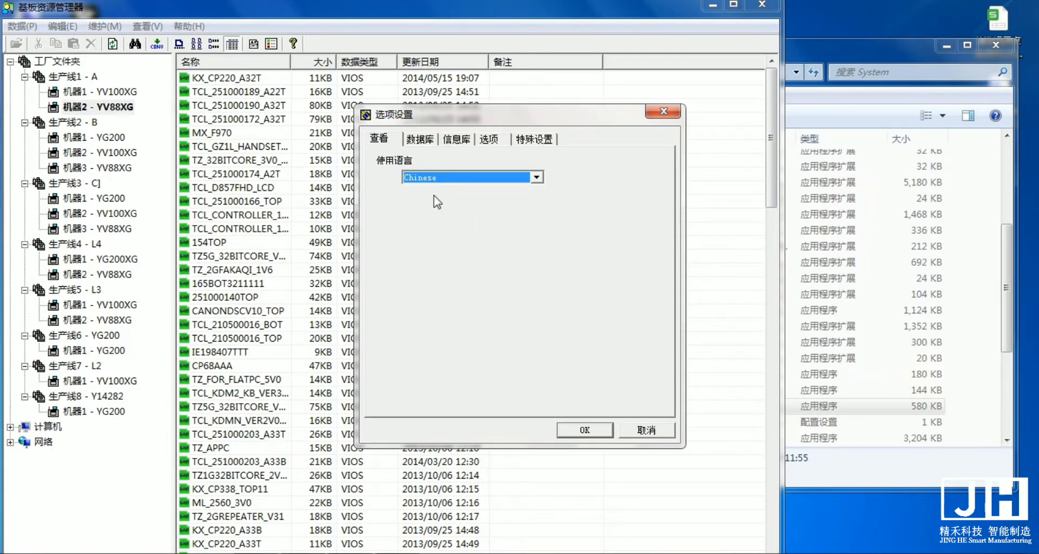
Set the display language to English and acknowledge the restart-required notice
click(472, 177)
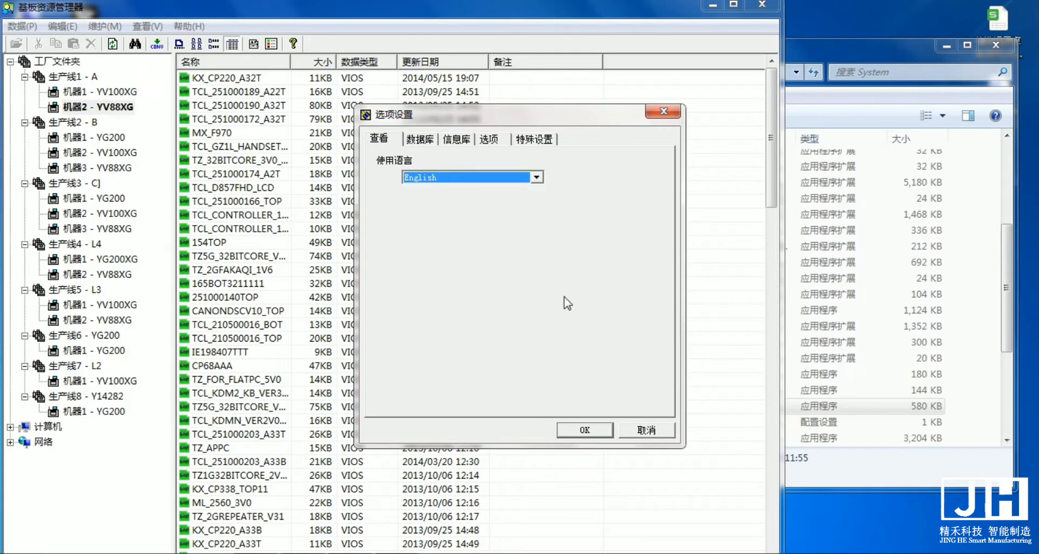
click(583, 429)
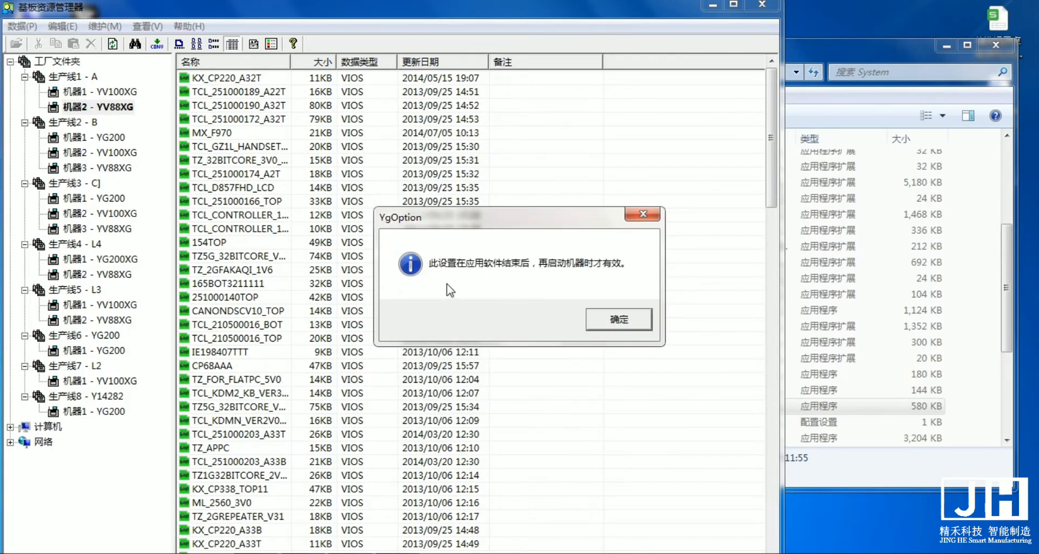
click(617, 319)
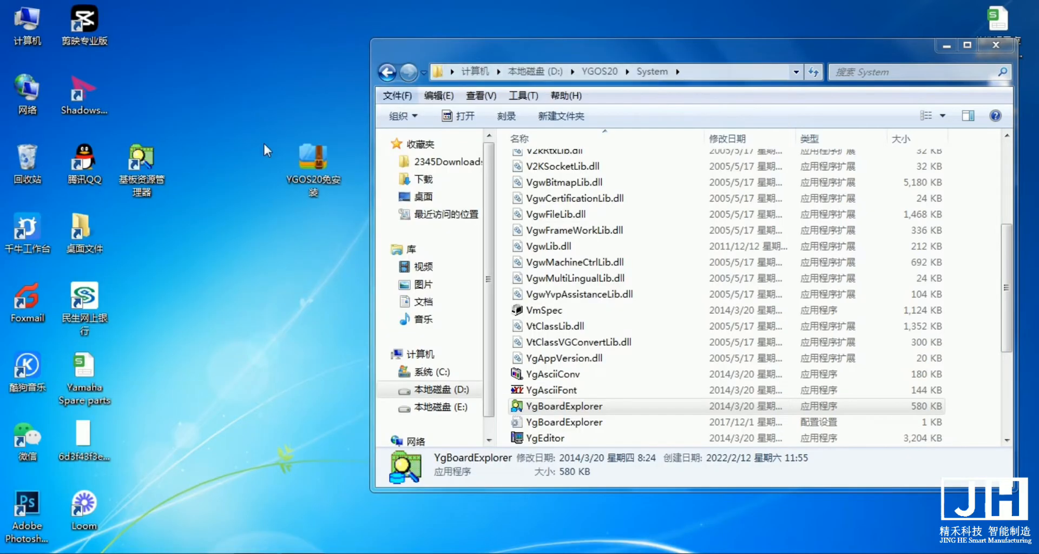
Relaunch Board Explorer in English and list Line3 Machine2's programs to open RL_31D_MAIN_V05_A32
click(994, 46)
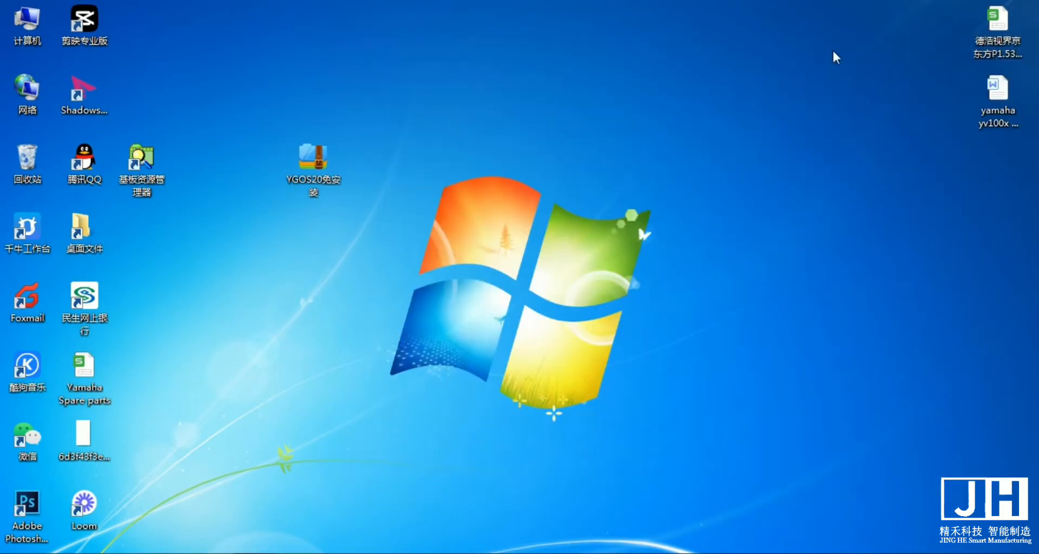
click(141, 169)
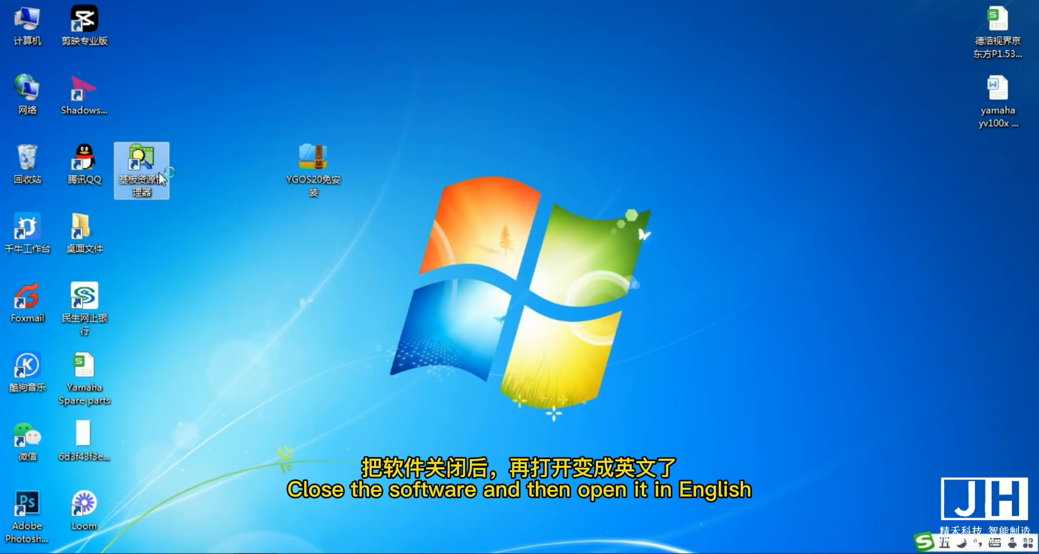
double_click(140, 167)
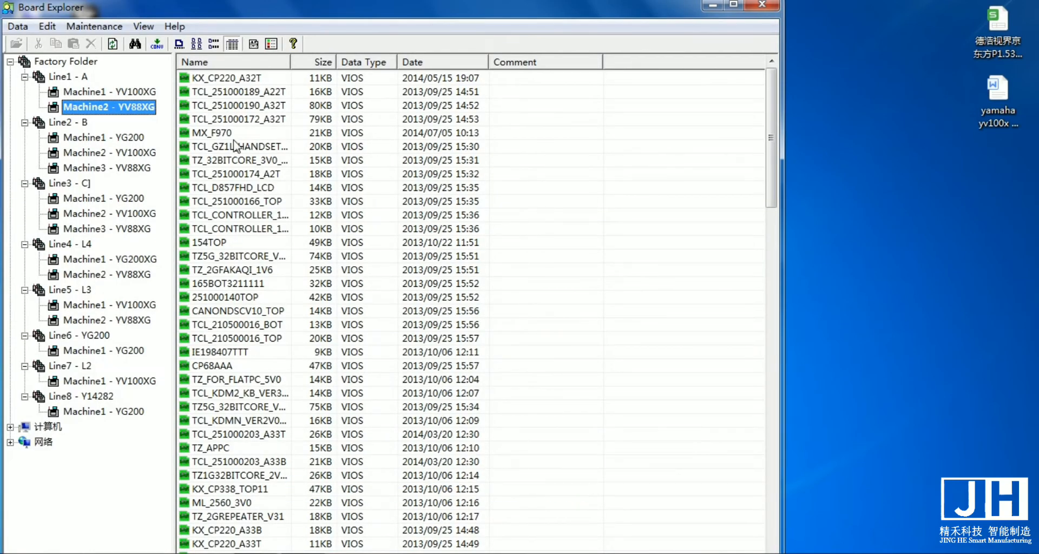
mouse_move(171, 122)
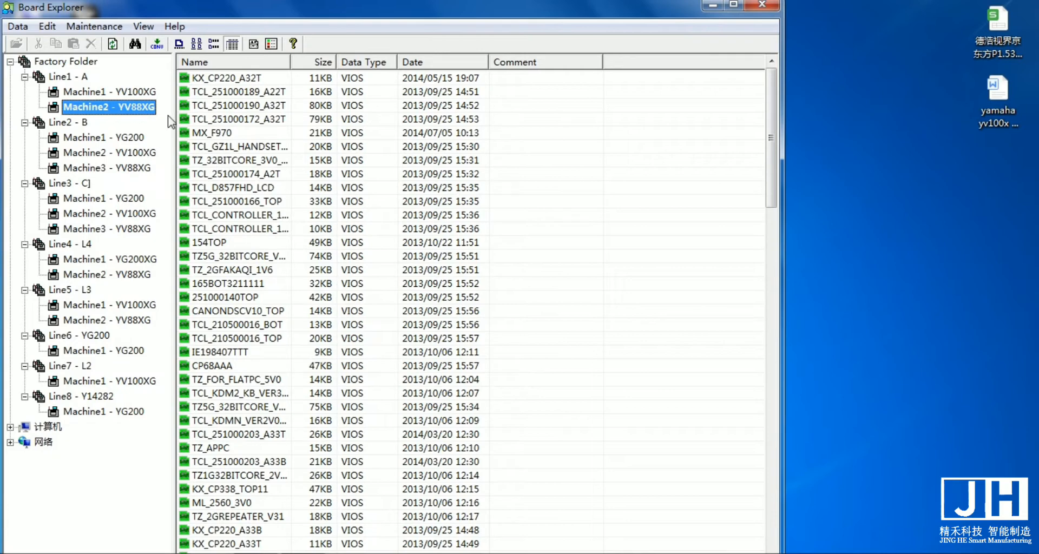
mouse_move(104, 69)
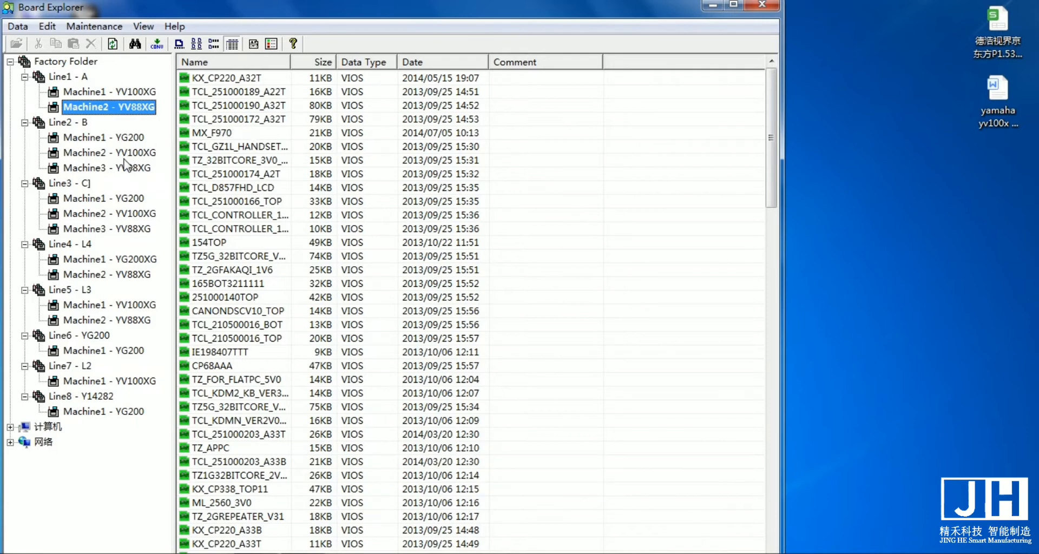
click(109, 213)
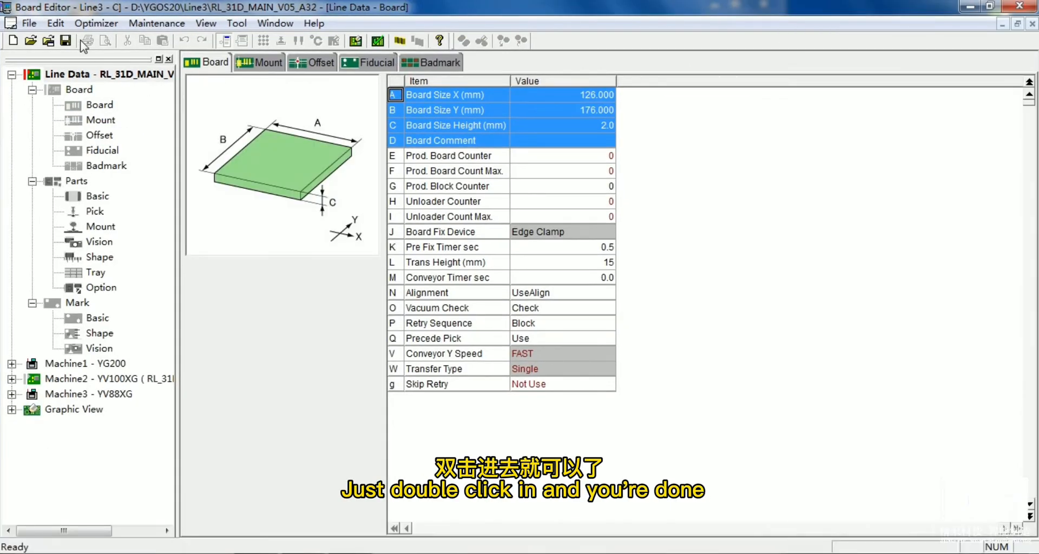
Check the Optimizer menu in Board Editor before closing the editor
click(95, 23)
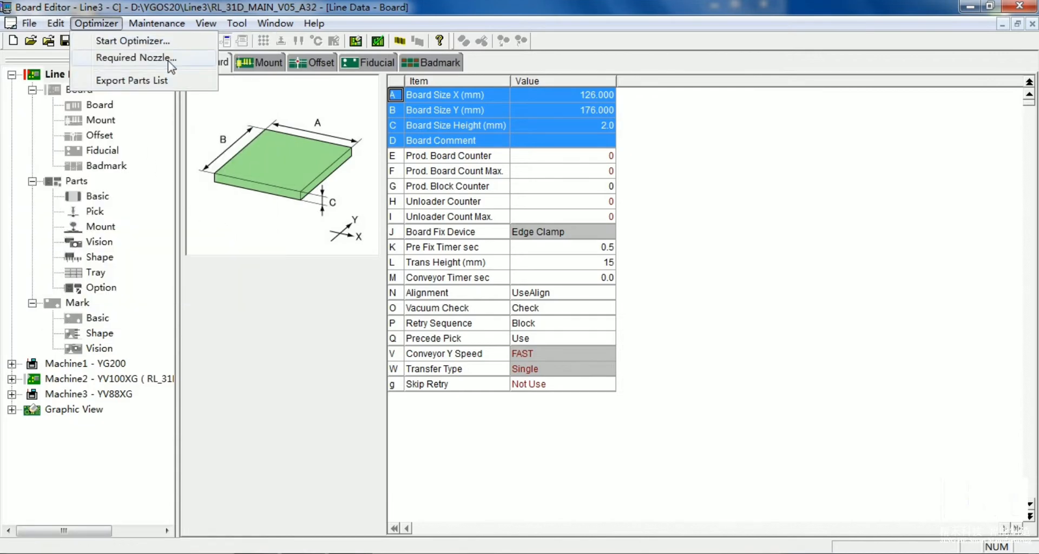
click(236, 23)
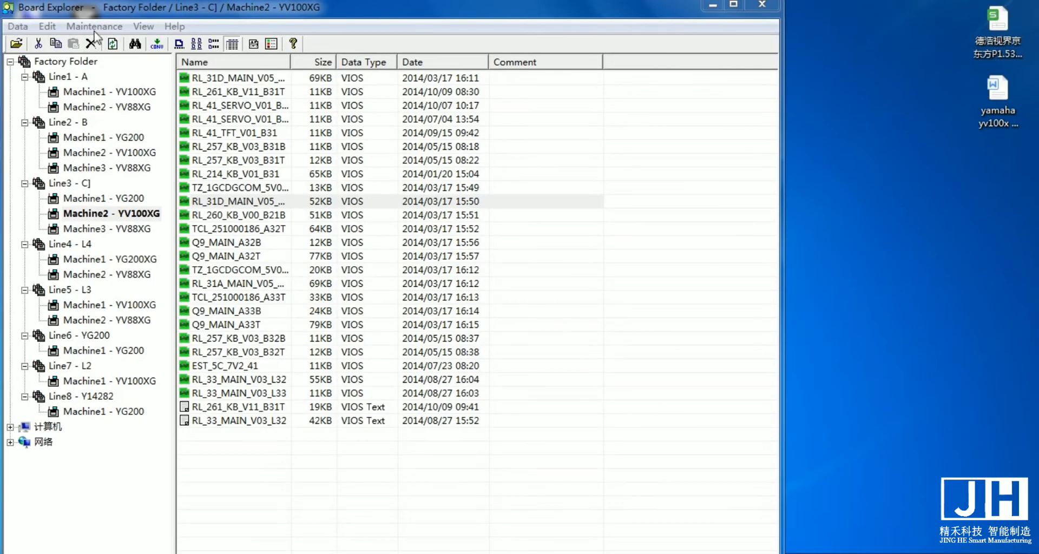
Set the display language back to Chinese in YGOS Options and exit Board Explorer
click(238, 201)
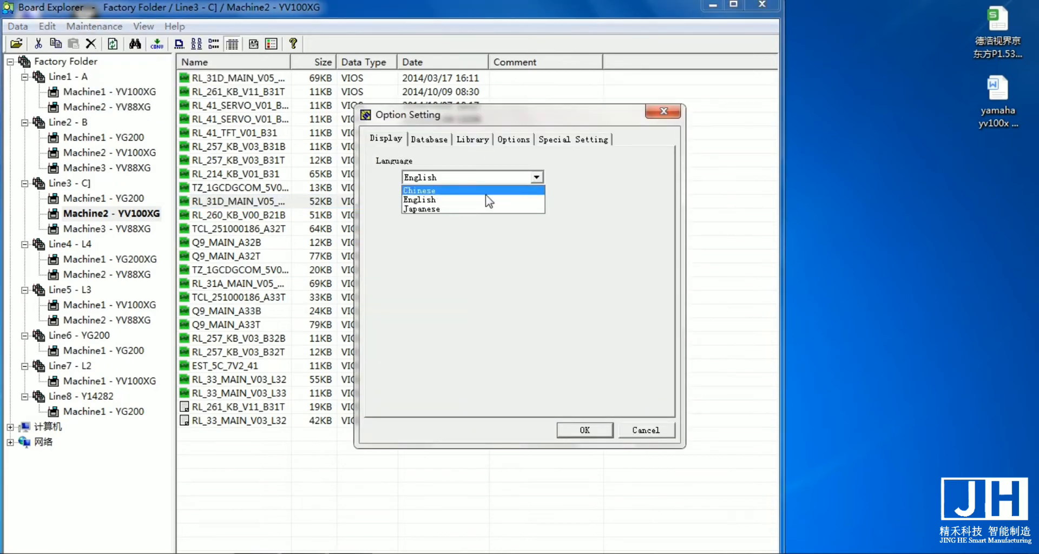
click(419, 191)
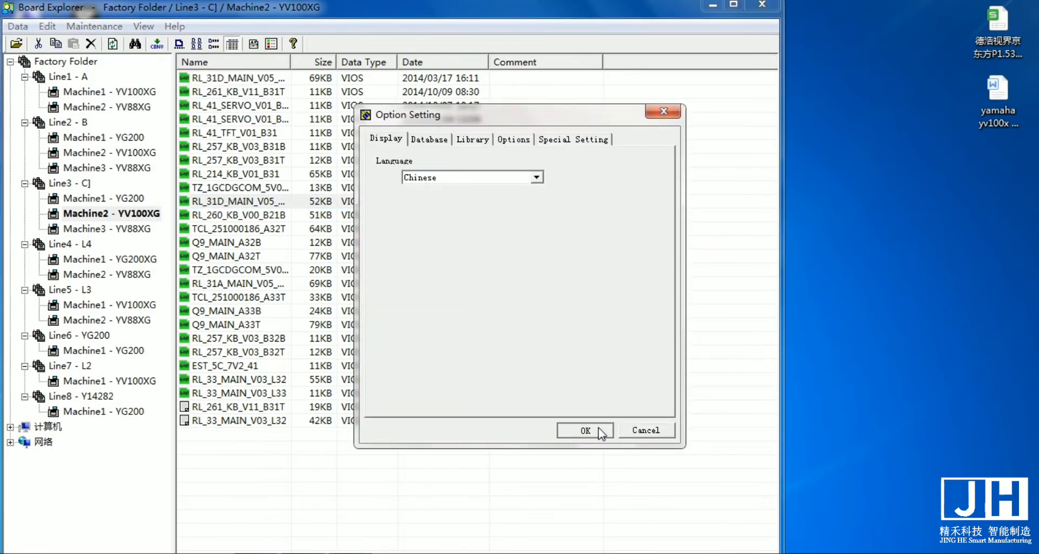
click(583, 430)
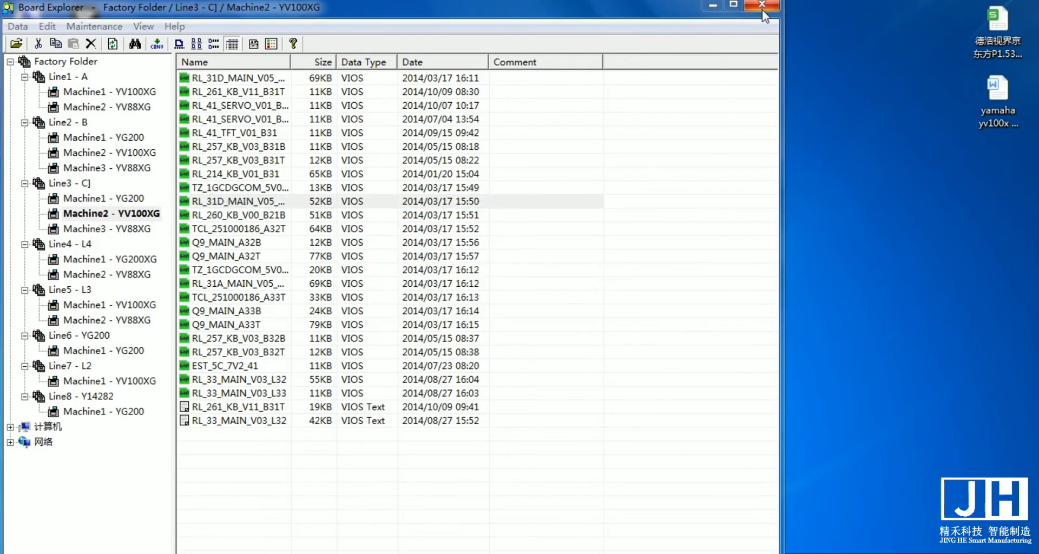
click(760, 6)
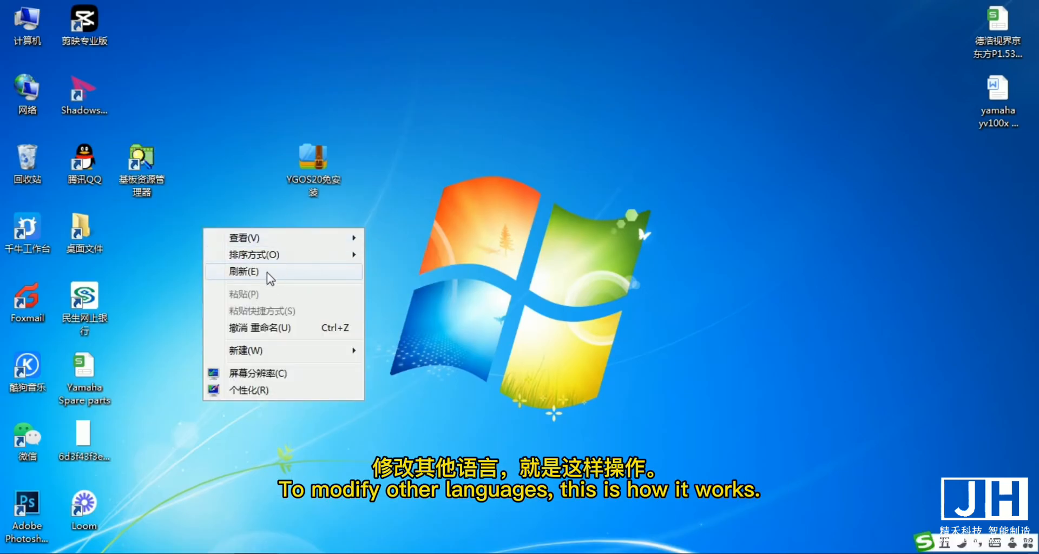
Refresh the desktop before relaunching Board Explorer in Chinese
click(243, 271)
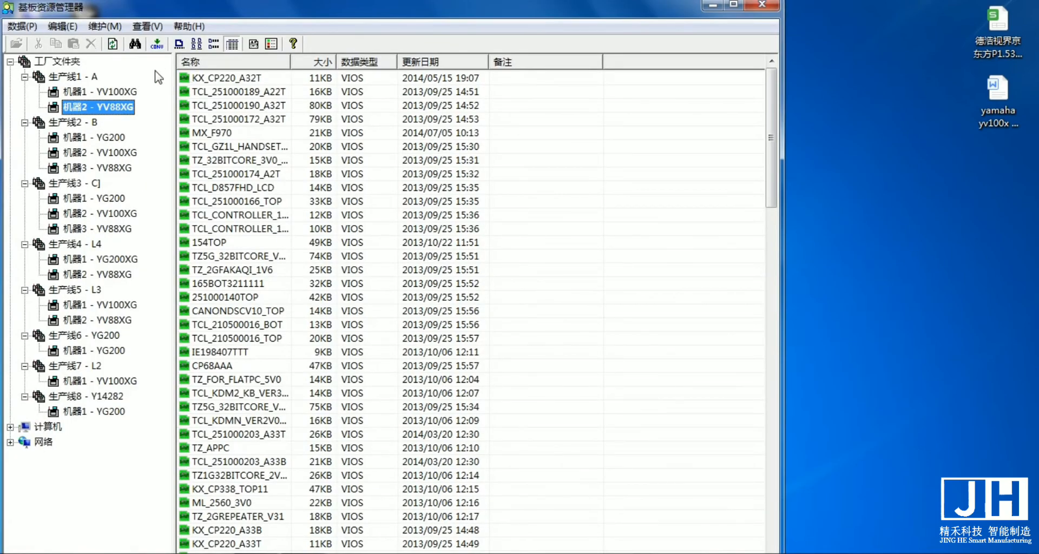
mouse_move(127, 314)
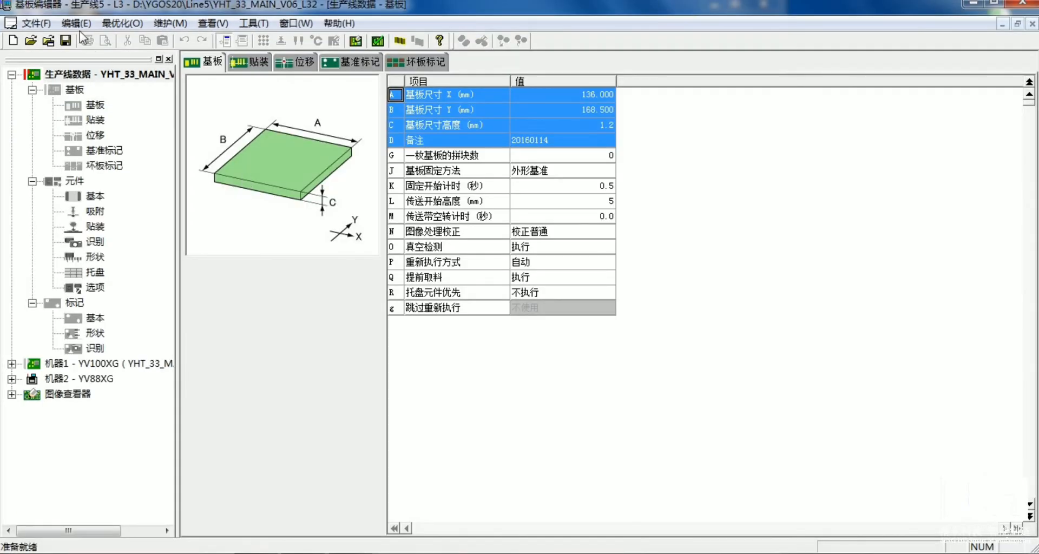
Review the 查看 and 数据库 option tabs, then show the line's 贴装 placement list
click(122, 22)
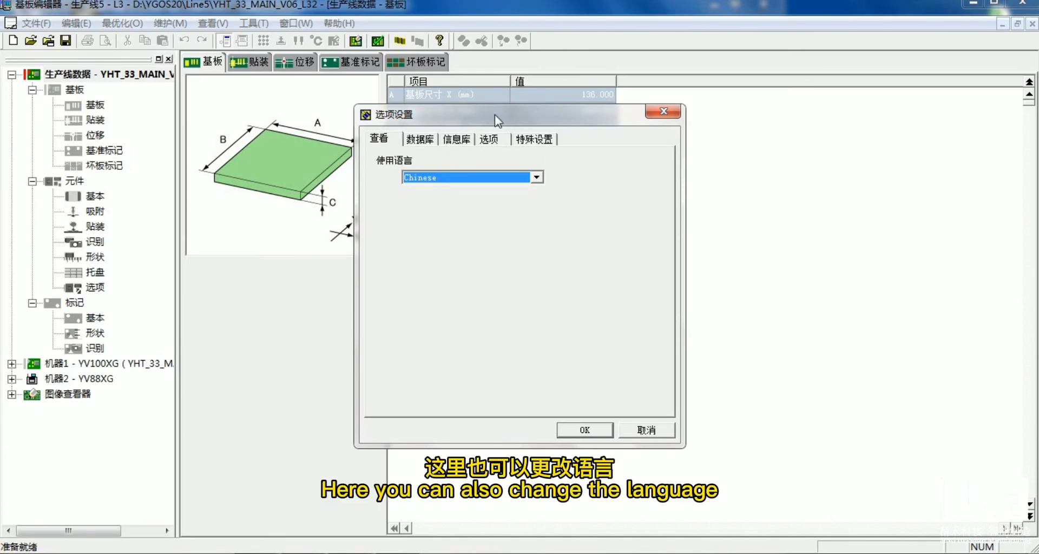
click(418, 138)
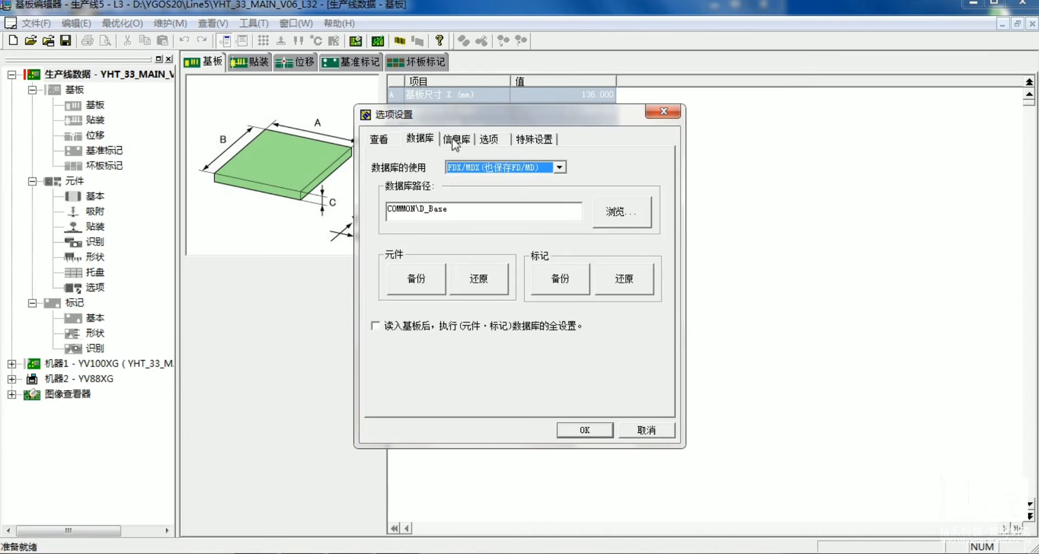
click(489, 139)
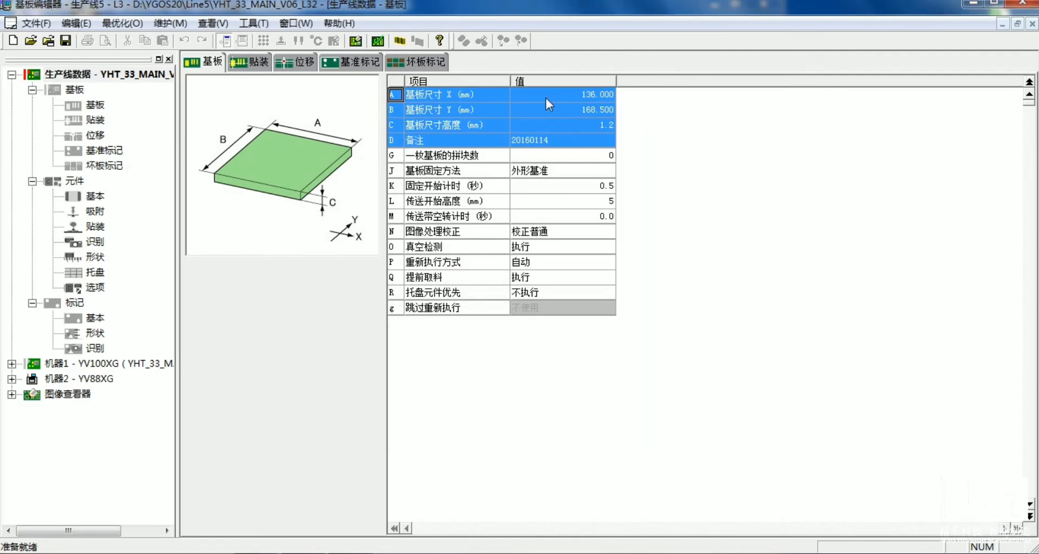
click(250, 61)
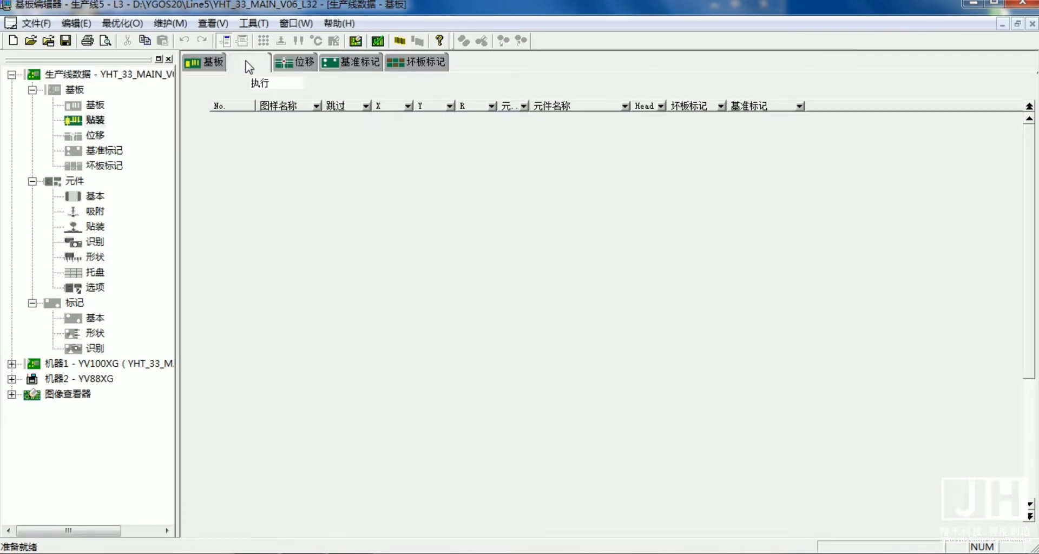
Browse the line's 坏板标记 list and the parts' 吸附, 贴装 and 形状 pages
click(299, 62)
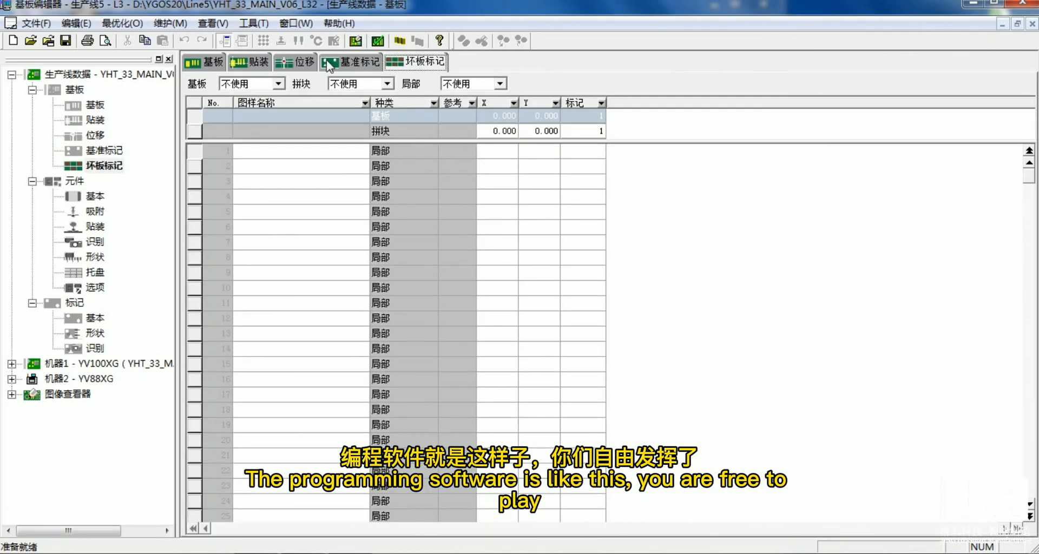
mouse_move(132, 252)
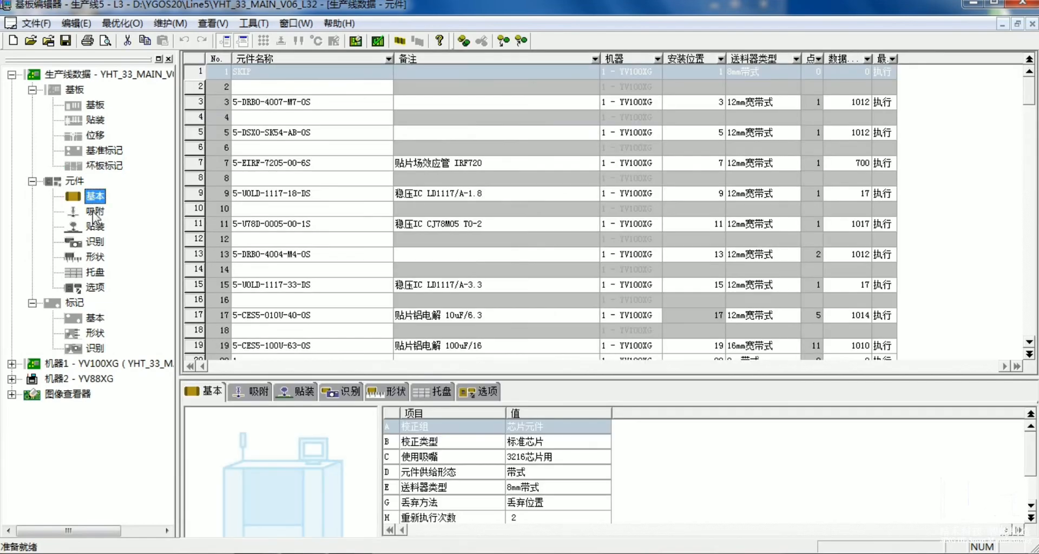
click(95, 211)
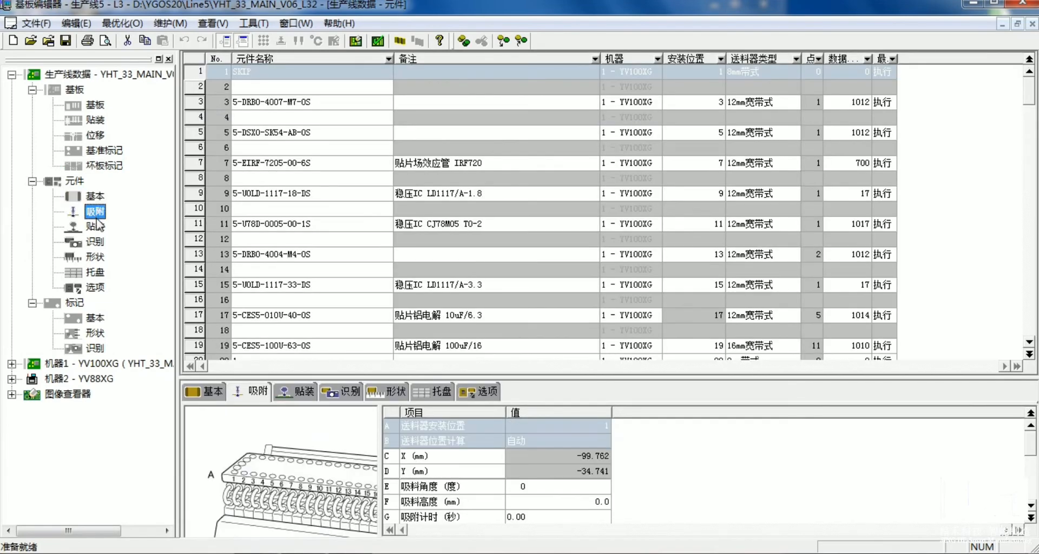
click(95, 226)
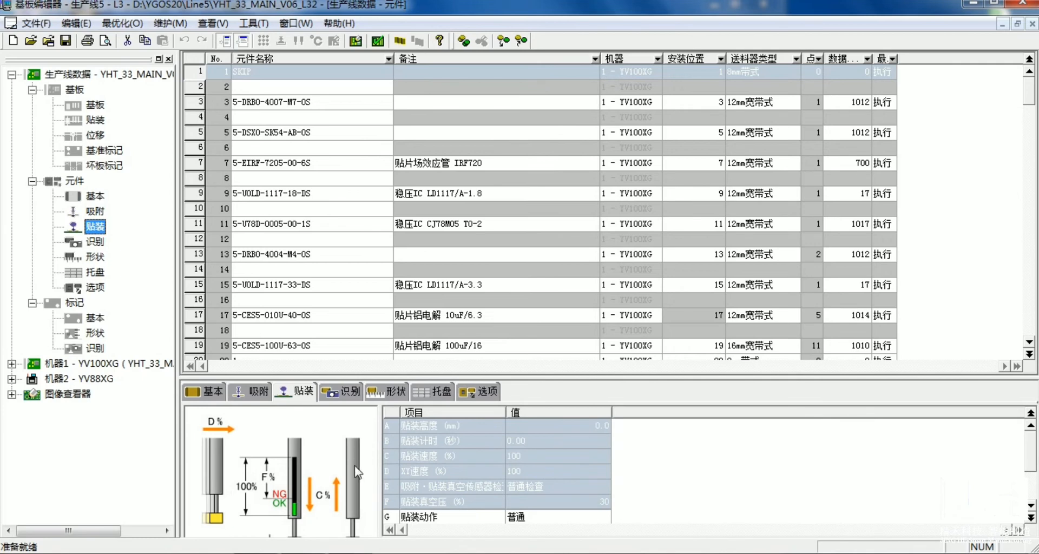
click(385, 391)
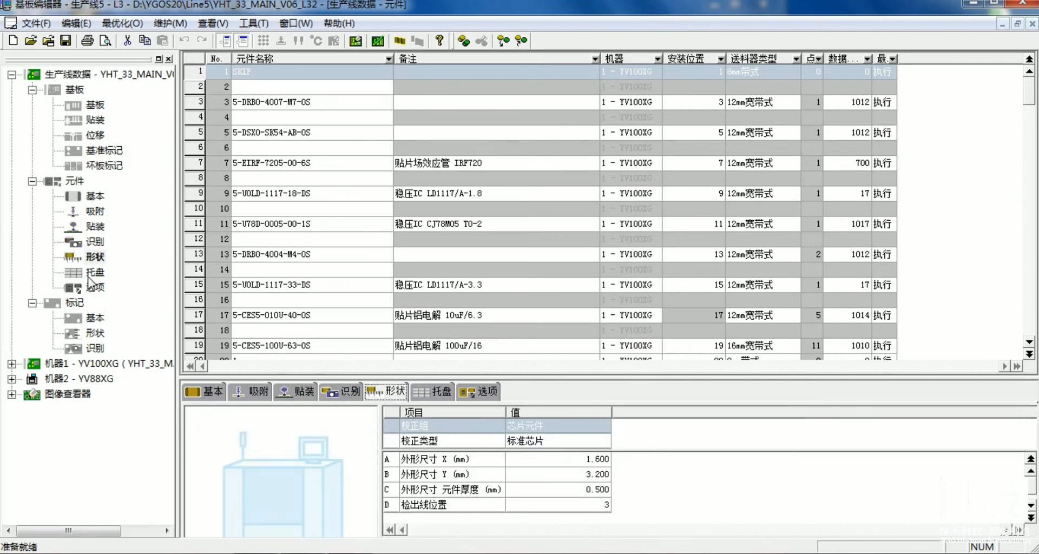
View the parts' 选项 page and switch to 机器1 - YV100XG's board data
click(95, 287)
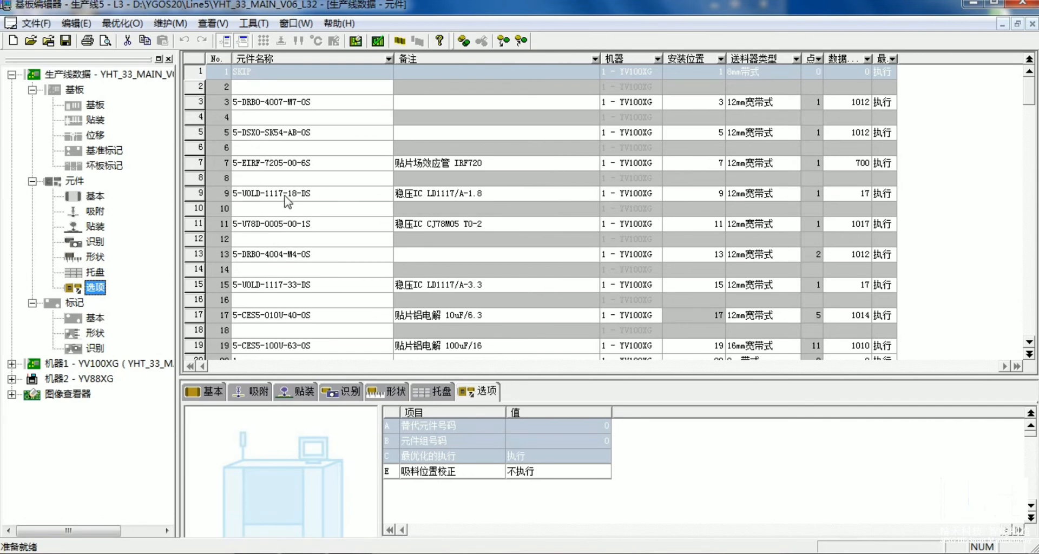
mouse_move(294, 259)
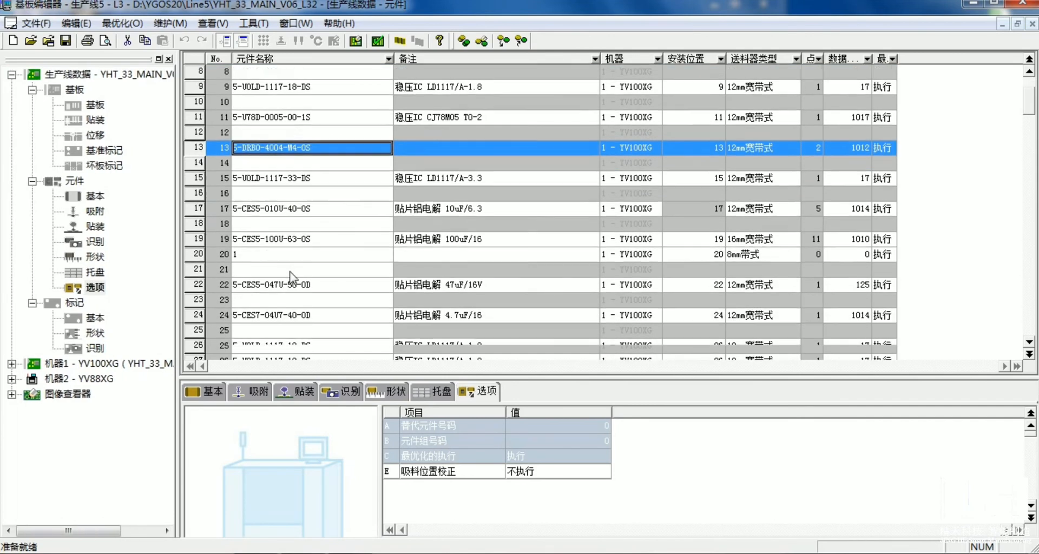
scroll(down, 3)
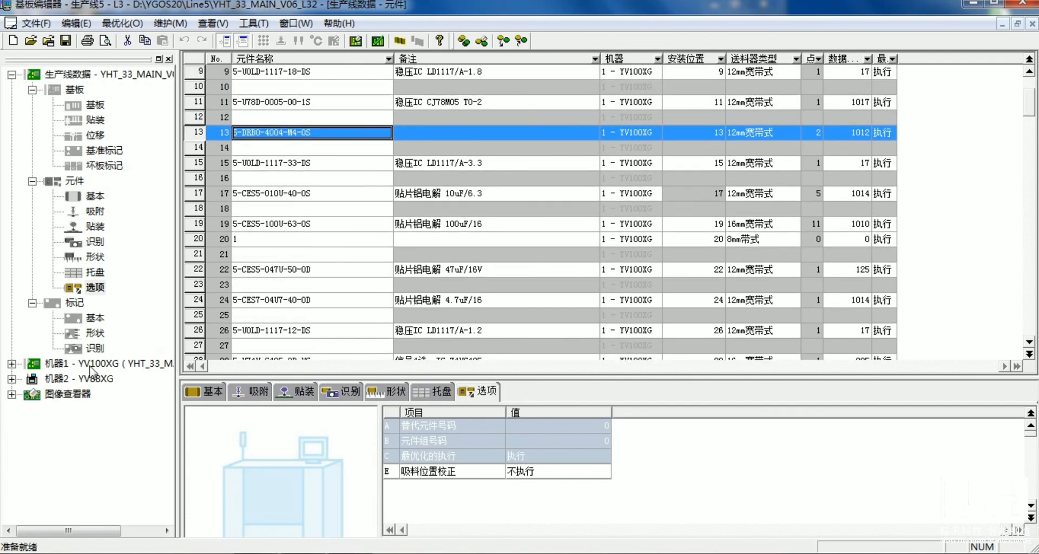
click(87, 363)
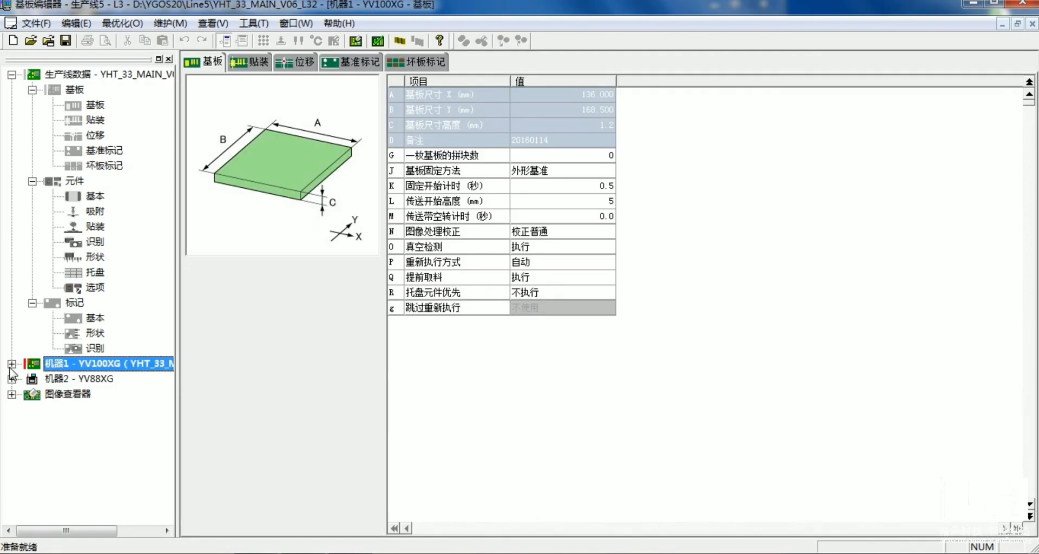
Expand 机器1 - YV100XG and browse its 贴装, 位移 and 坏板标记 lists, then the 查看 menu
click(11, 364)
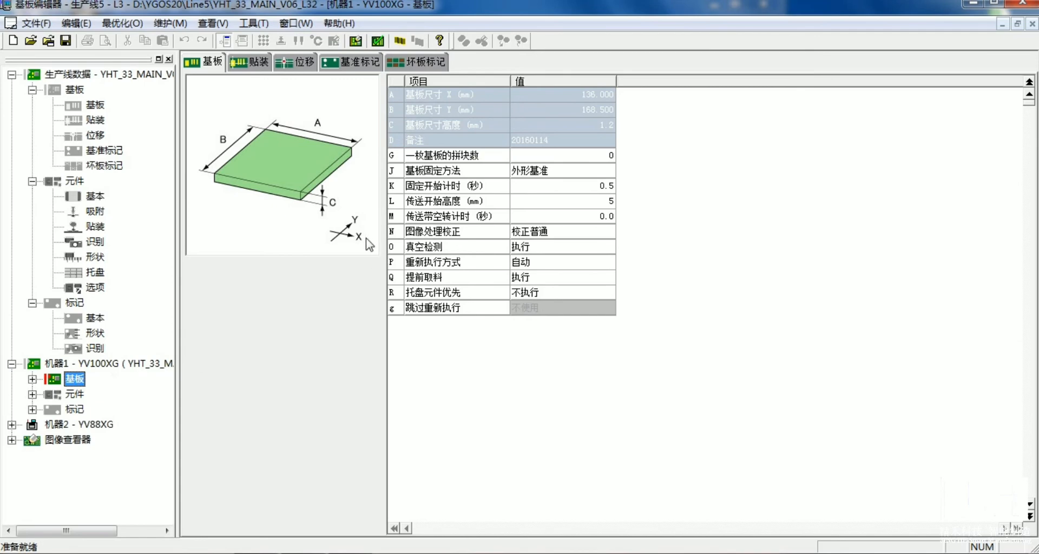
click(251, 62)
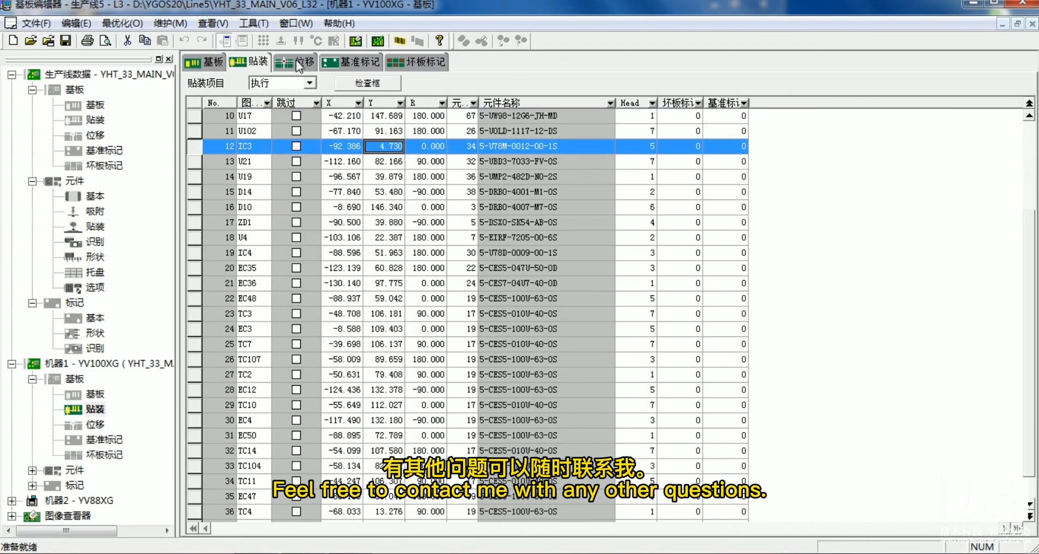
click(294, 62)
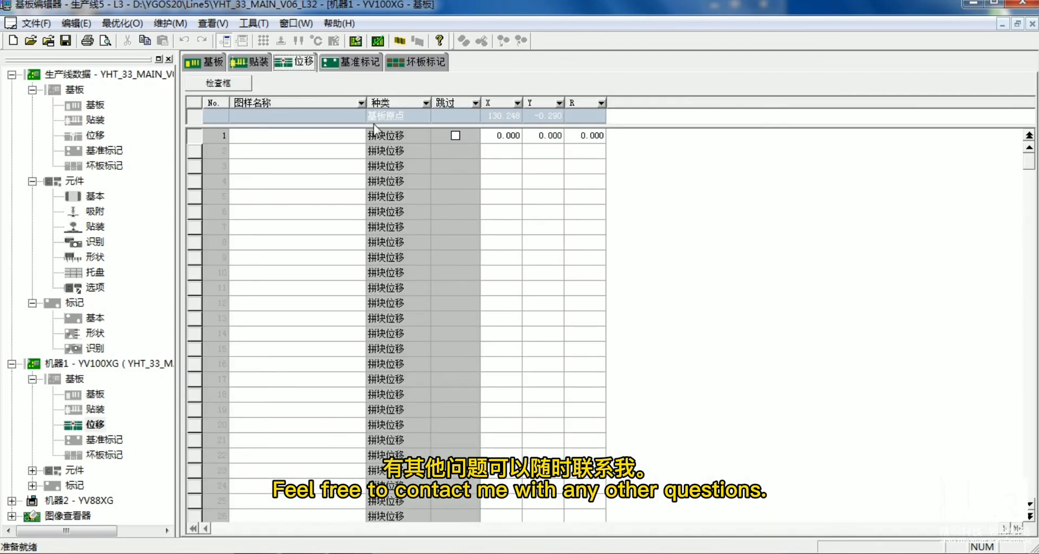
click(416, 62)
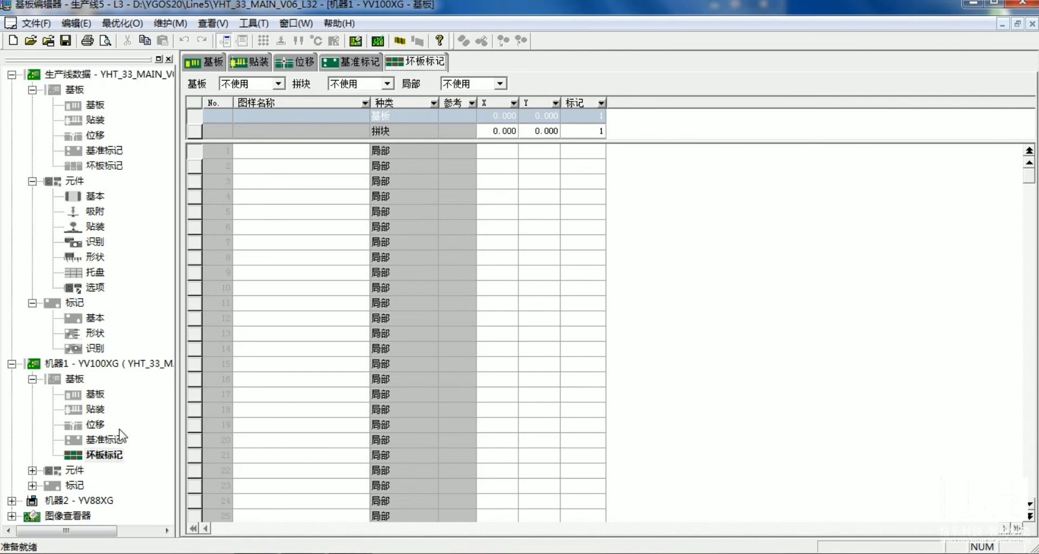
click(212, 23)
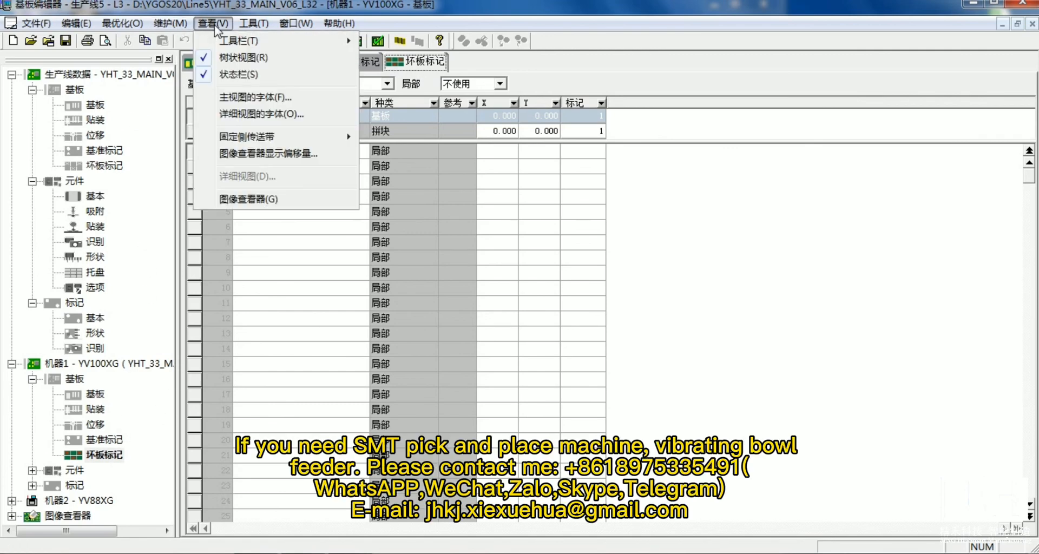
Browse the 窗口 and 文件 menus, select a 坏板标记 row and close Board Editor
click(295, 23)
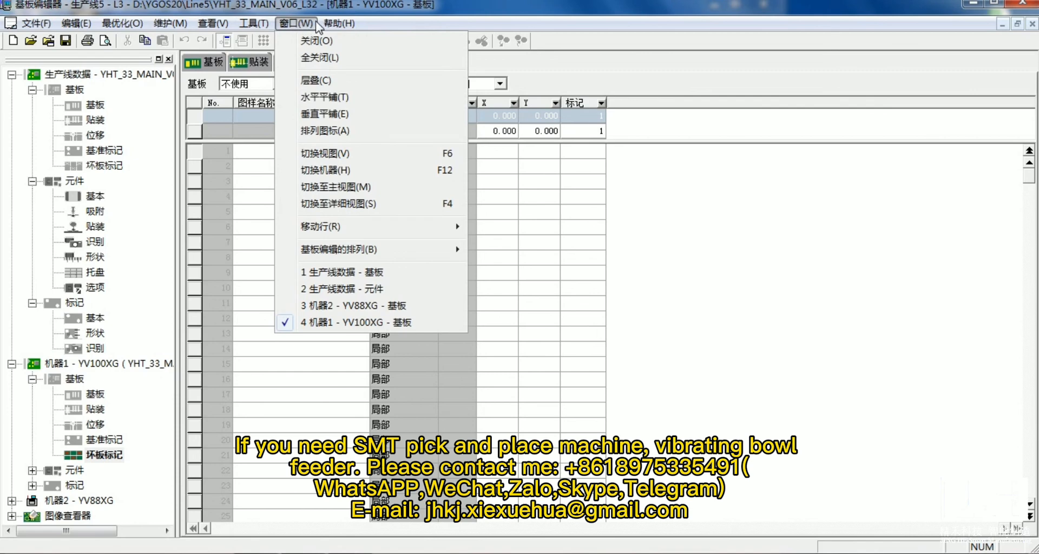
click(37, 23)
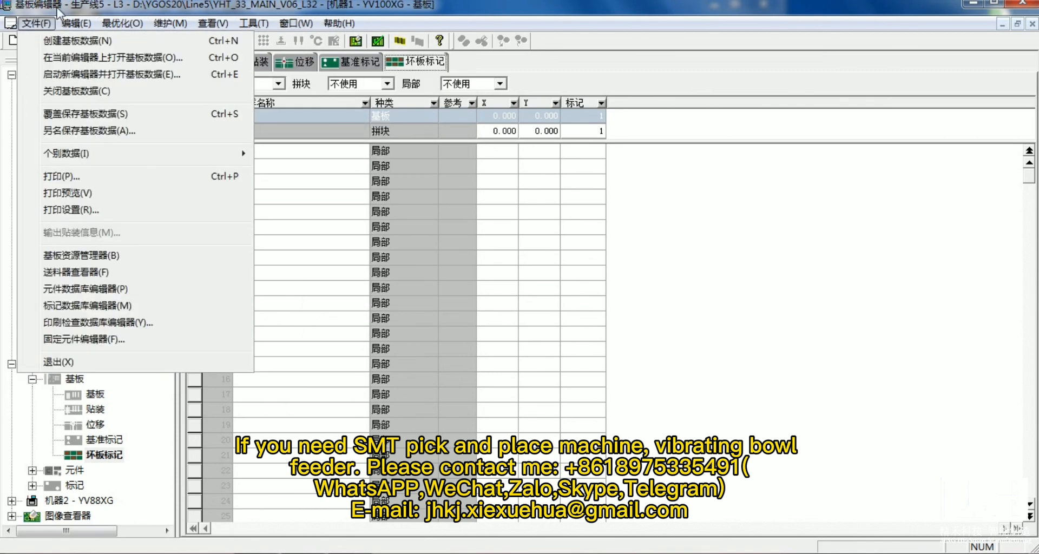
click(75, 23)
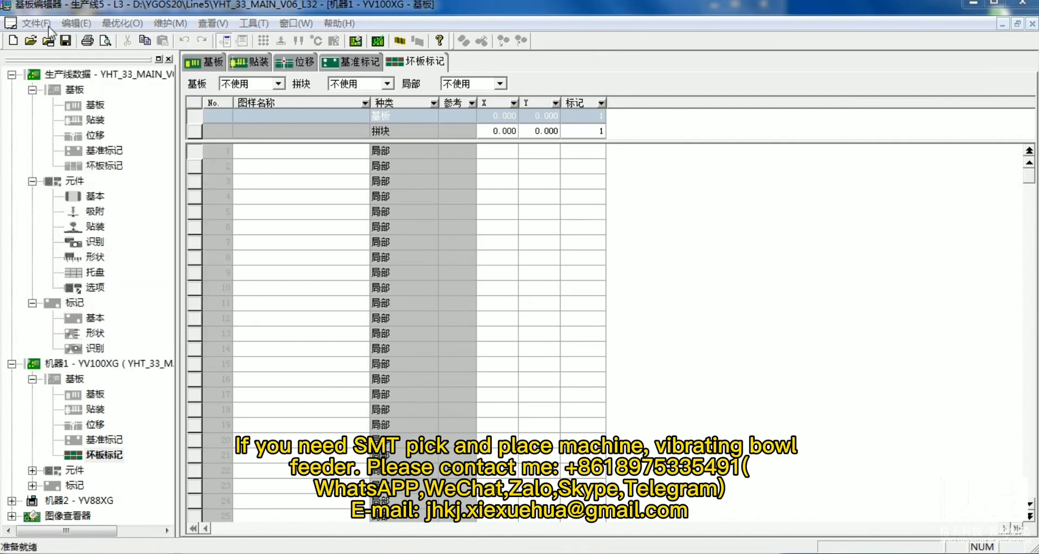
click(300, 242)
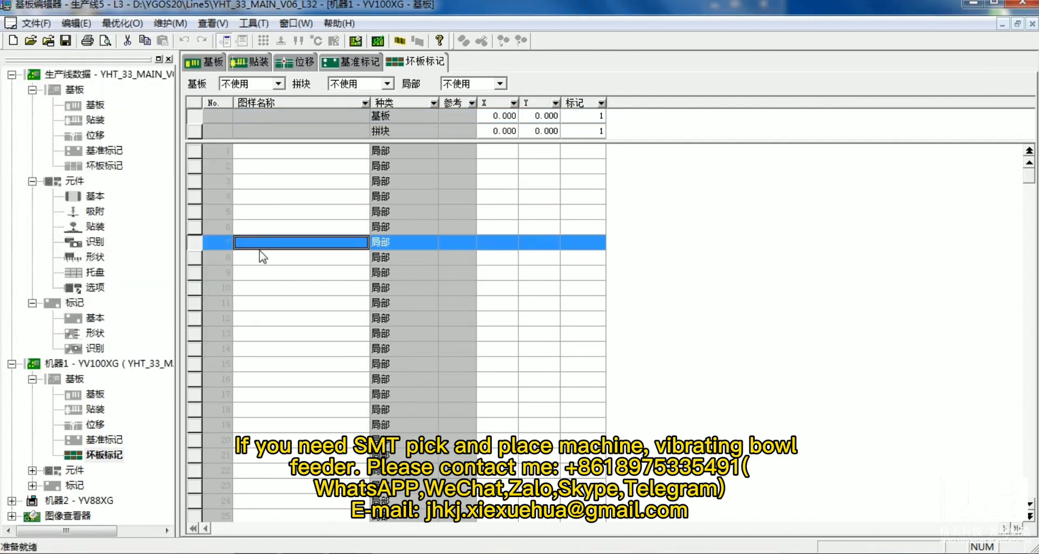
click(95, 241)
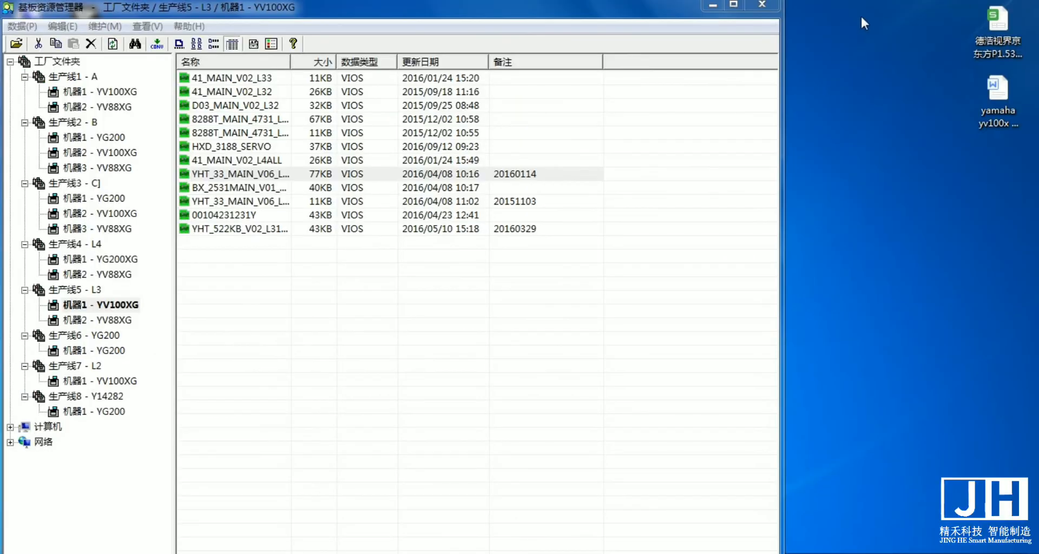
Close Board Explorer and select the YGOS20免安装 package on the desktop
click(762, 6)
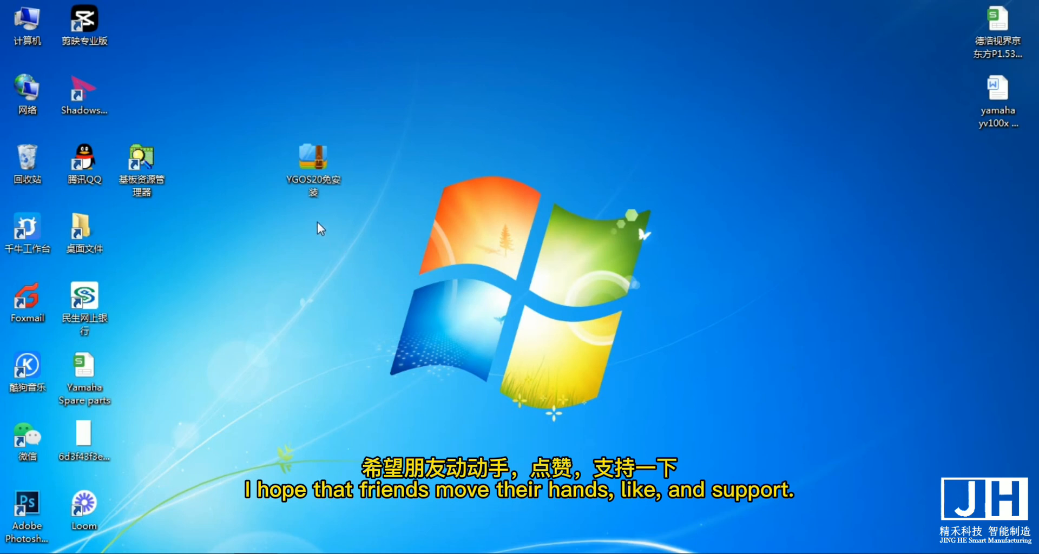
click(313, 164)
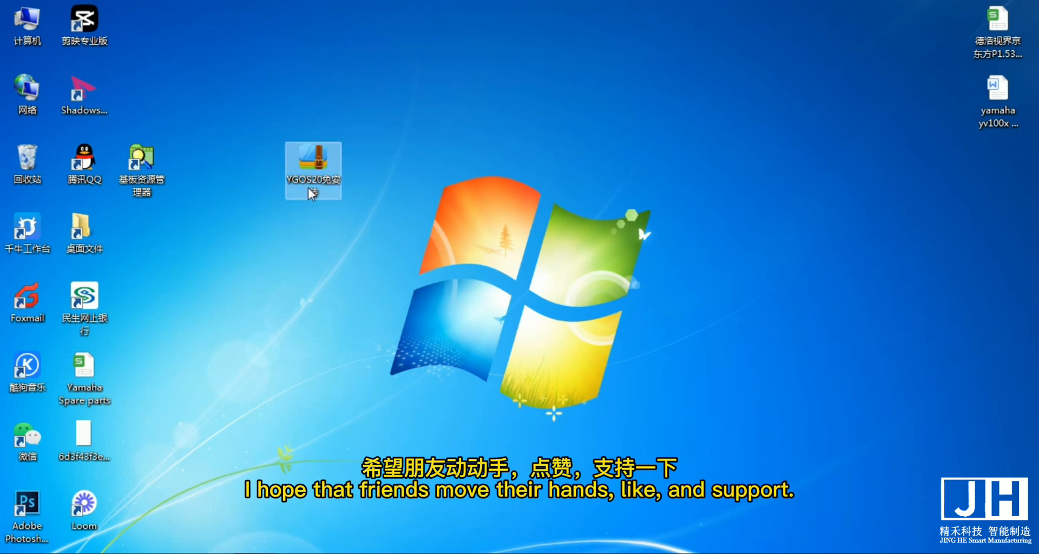